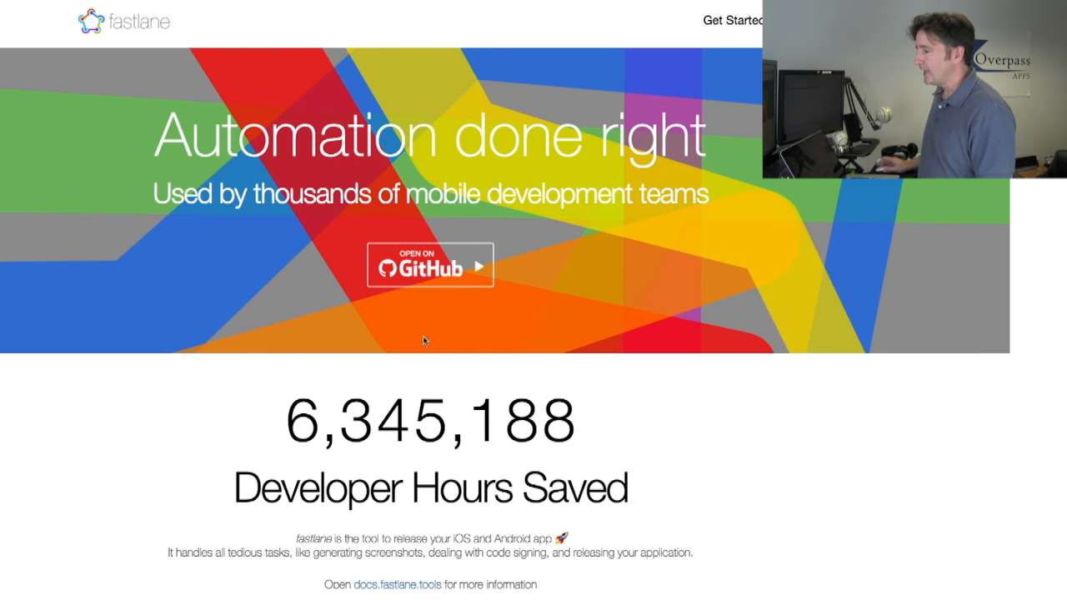
# Scroll the fastlane.tools homepage down past the workflow diagram to the iOS tools grid
pyautogui.scroll(-3)
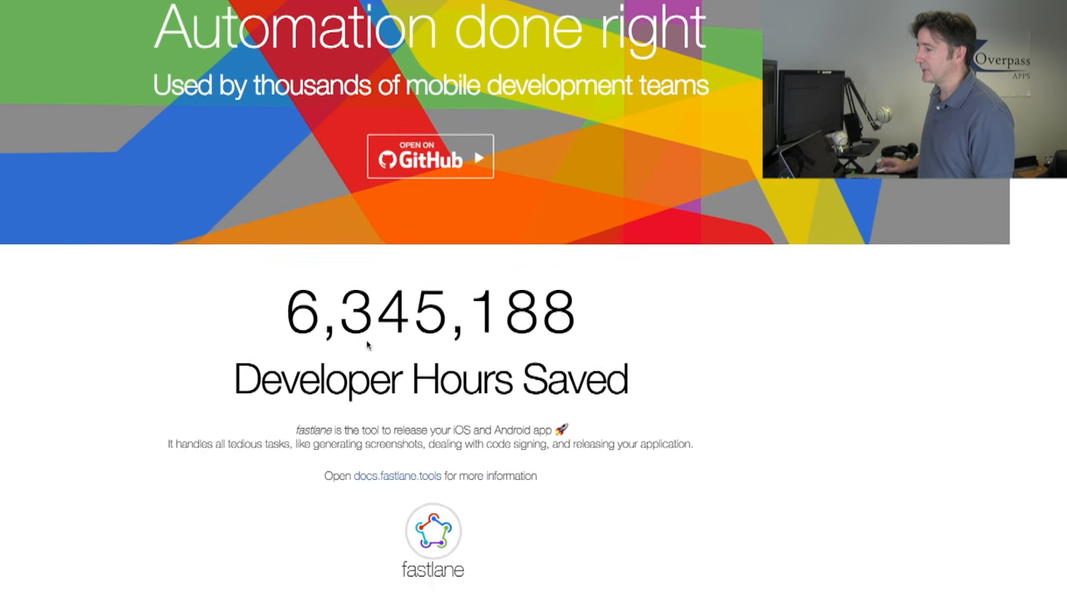
pyautogui.scroll(-3)
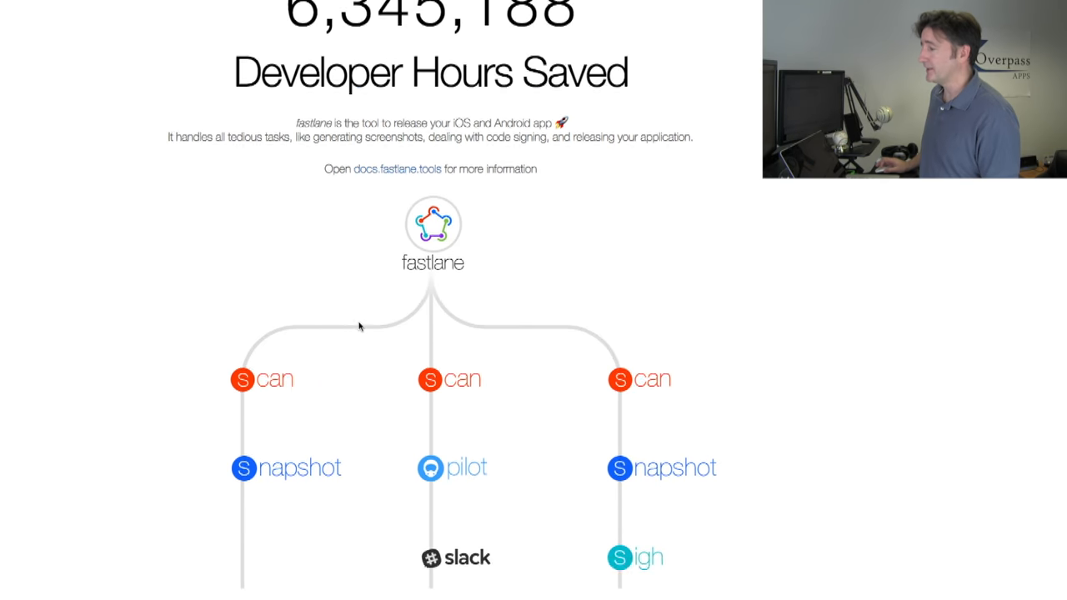
pyautogui.scroll(-3)
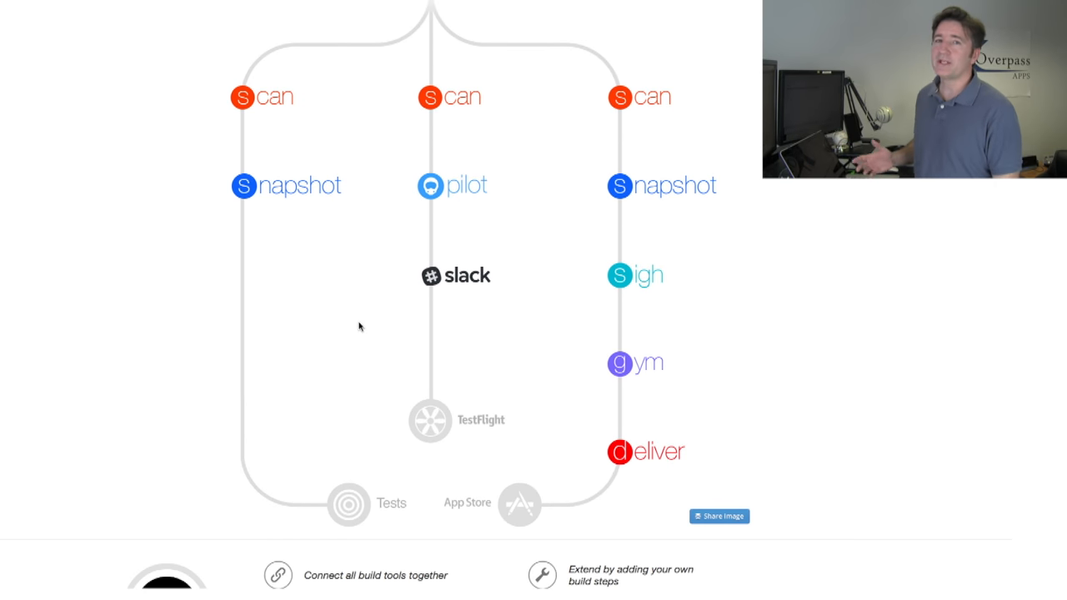
pyautogui.scroll(-3)
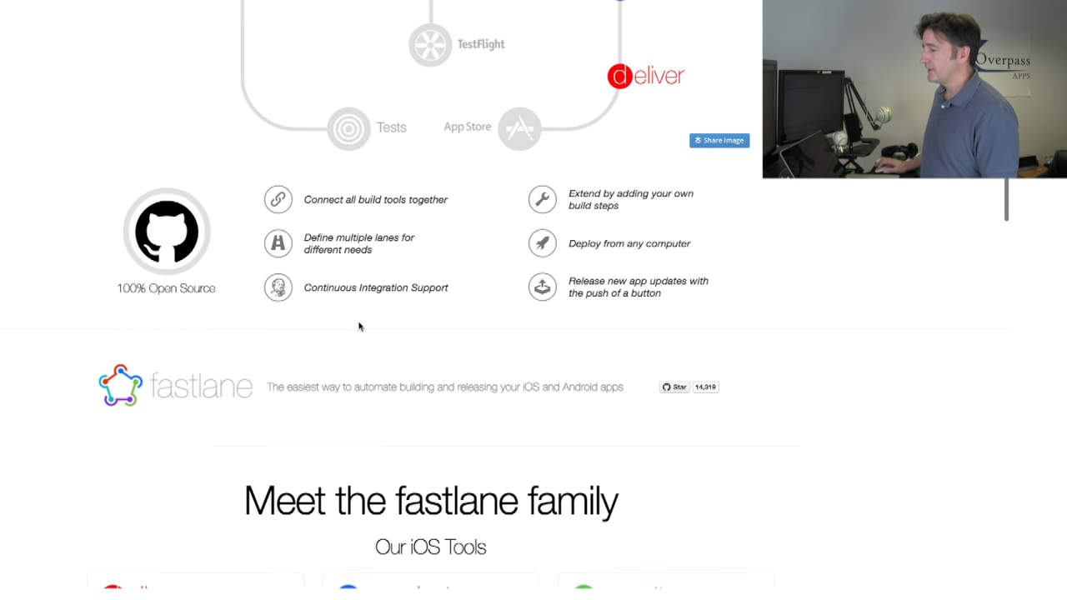
pyautogui.scroll(-3)
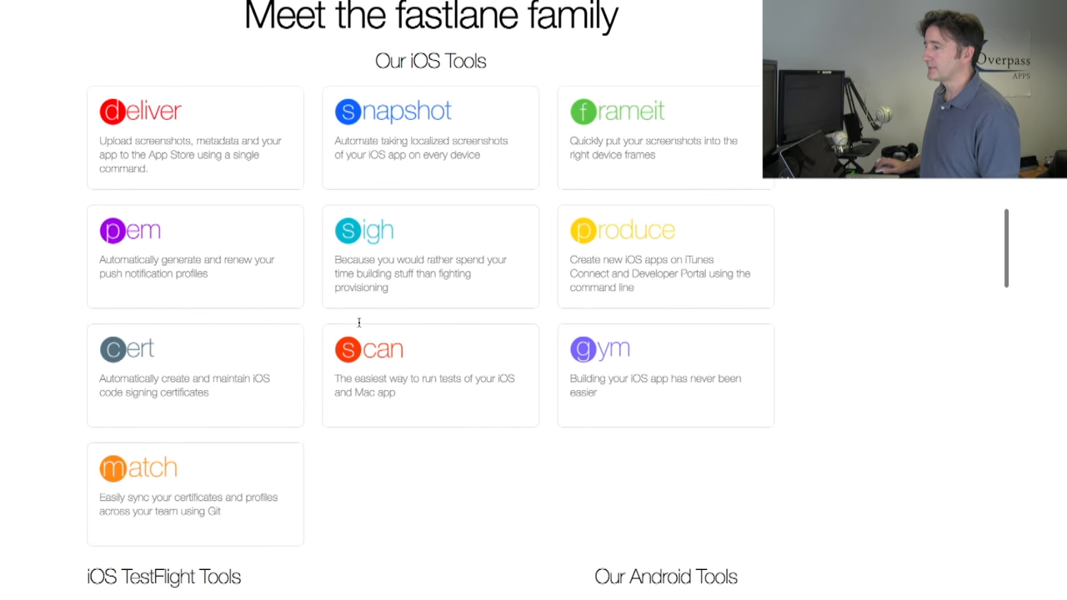
pyautogui.scroll(-3)
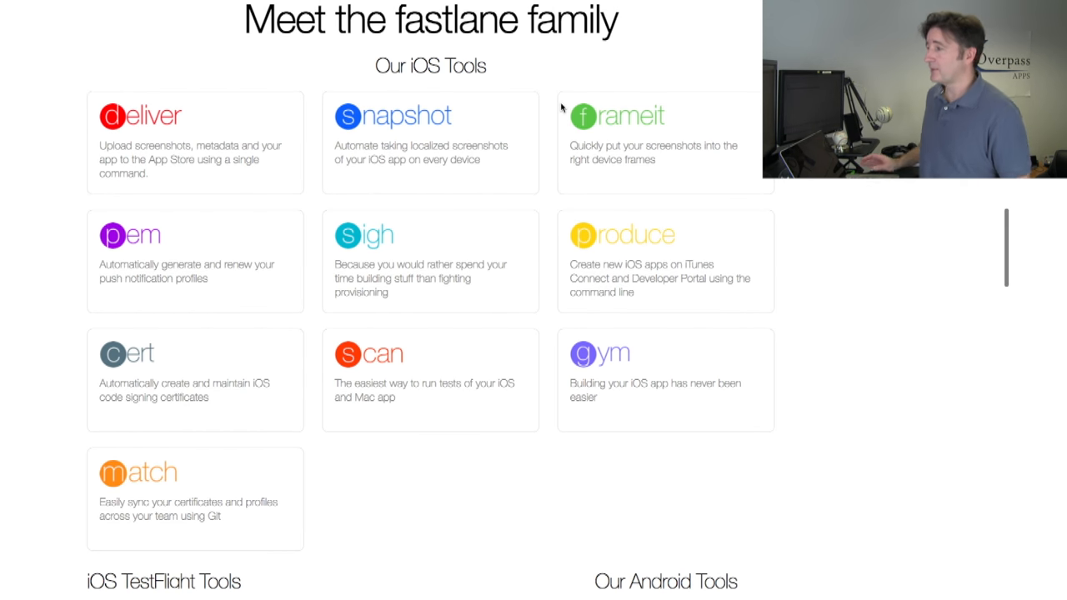
# Scroll further so the iOS TestFlight and Android tools sections start below the iOS tools list
pyautogui.scroll(-3)
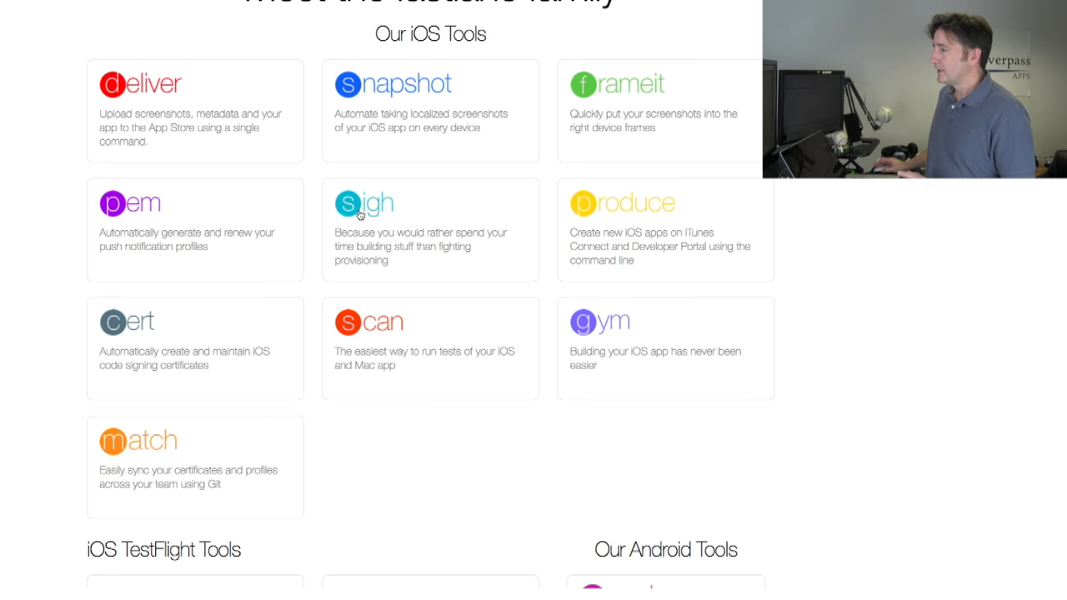
pyautogui.moveTo(467, 313)
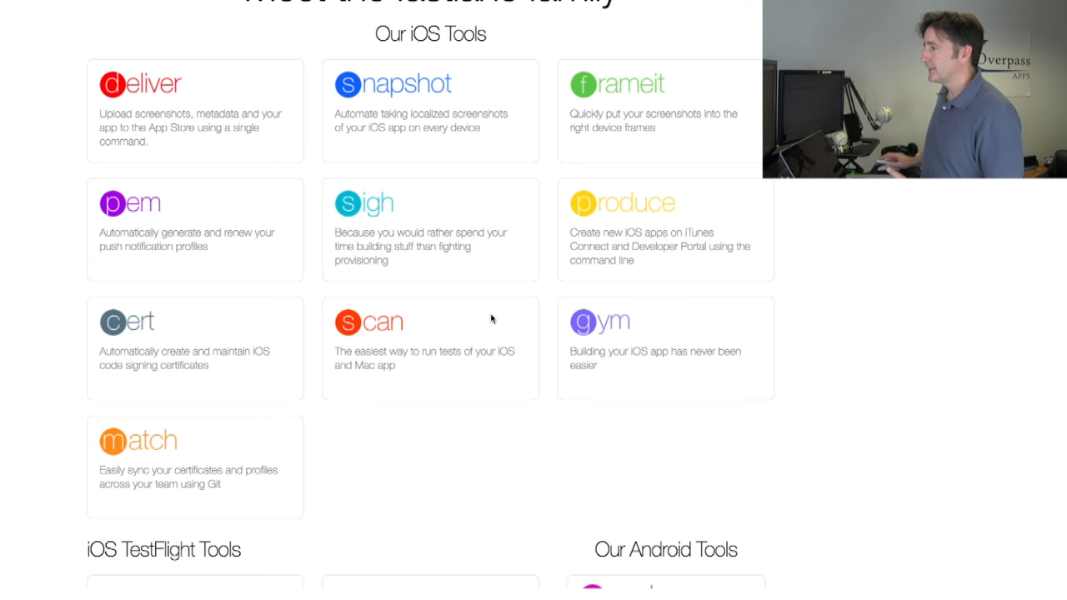
pyautogui.moveTo(404, 275)
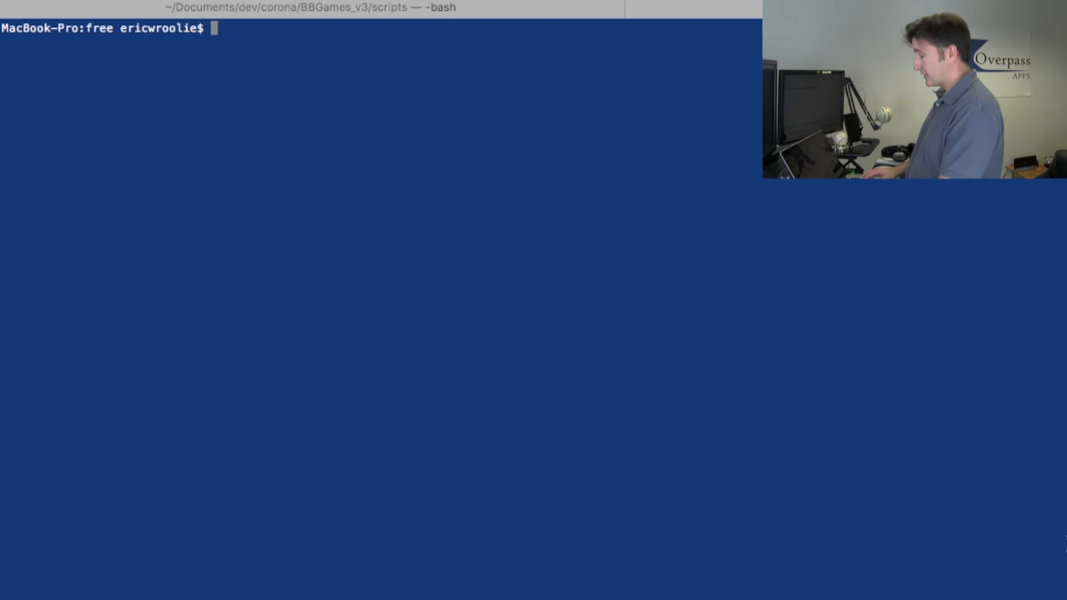
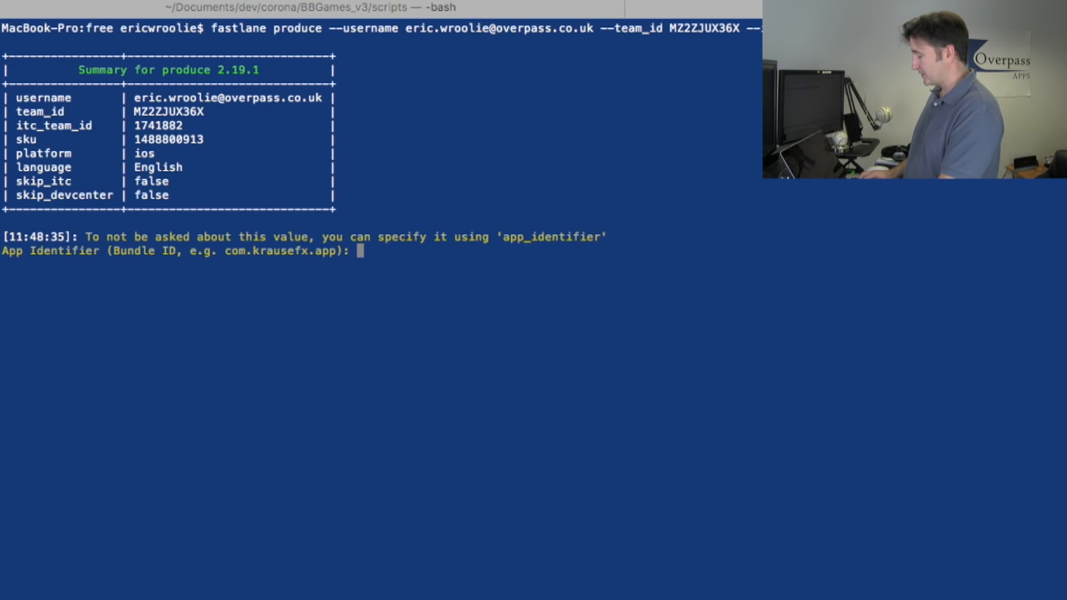
# Answer the prompts with bundle ID com.overpass.bengalispy.pro and the app name Bengali
pyautogui.write('com.o')
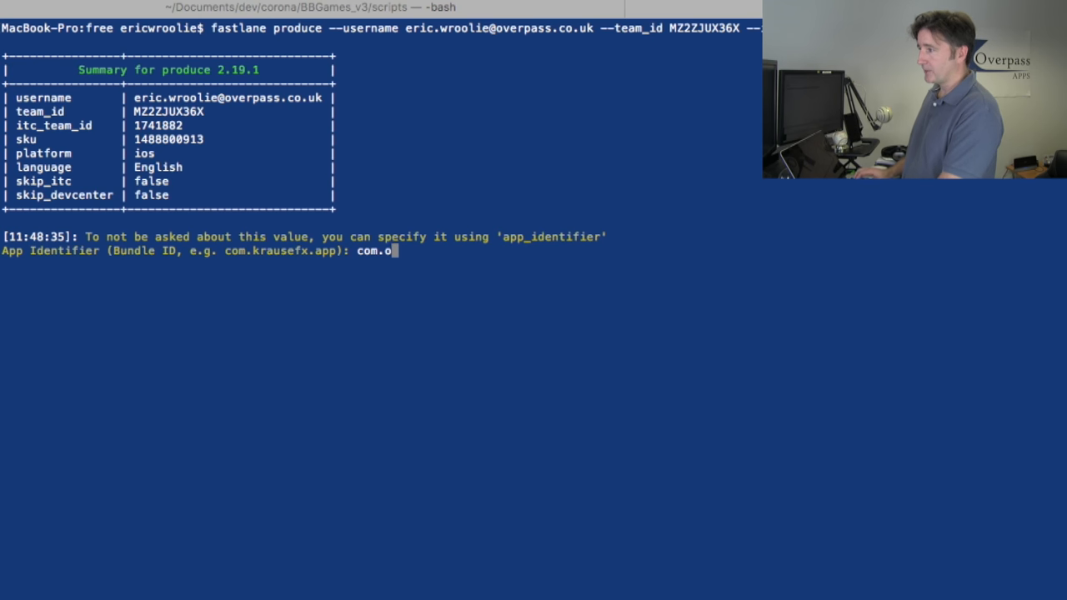
pyautogui.write('verpass.beg')
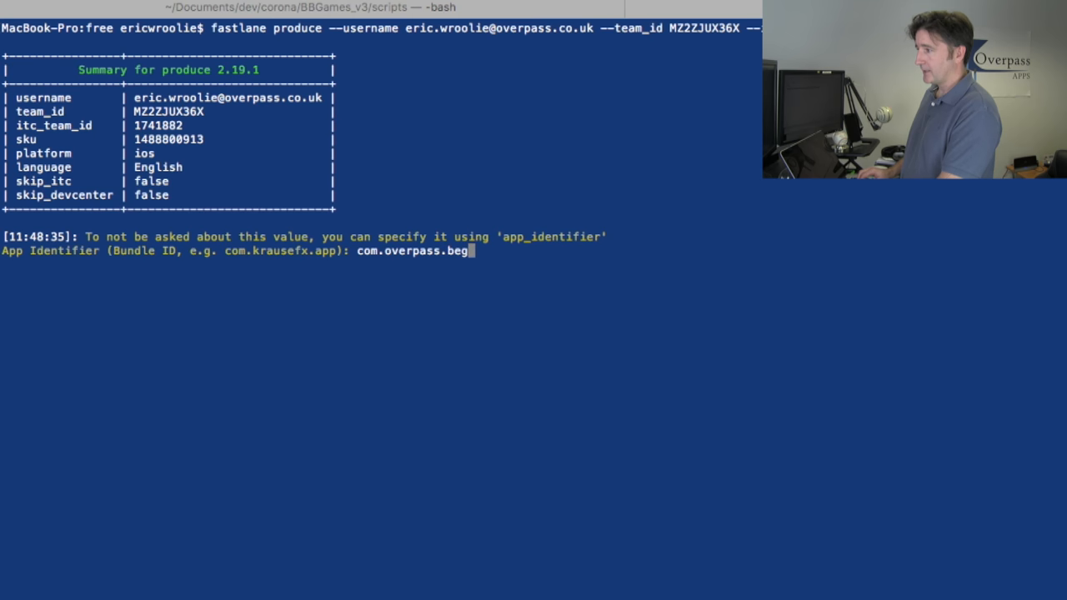
pyautogui.write('alisp')
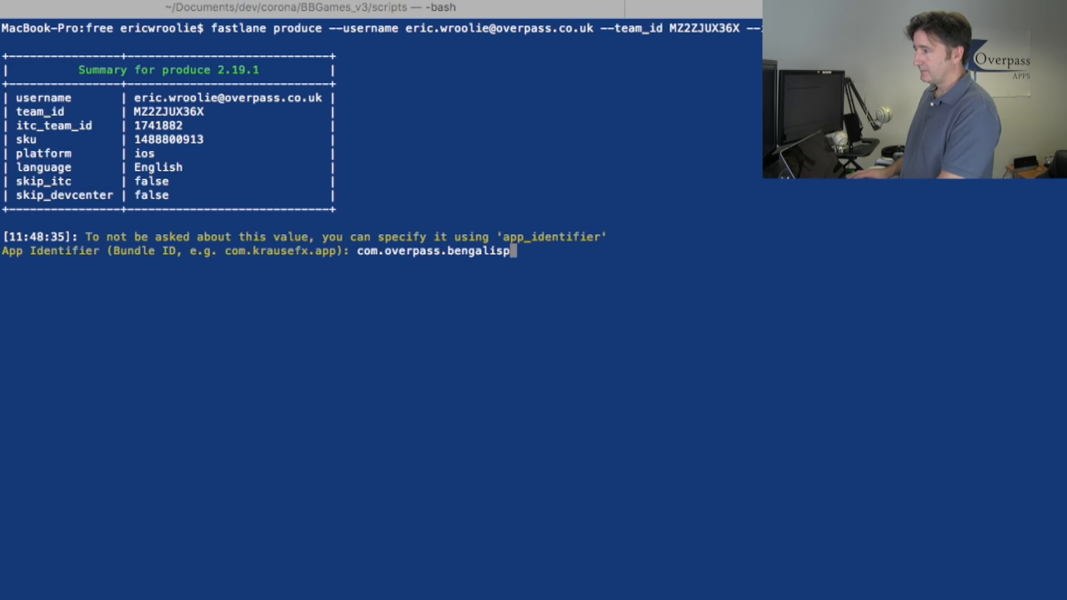
pyautogui.write('y.pro')
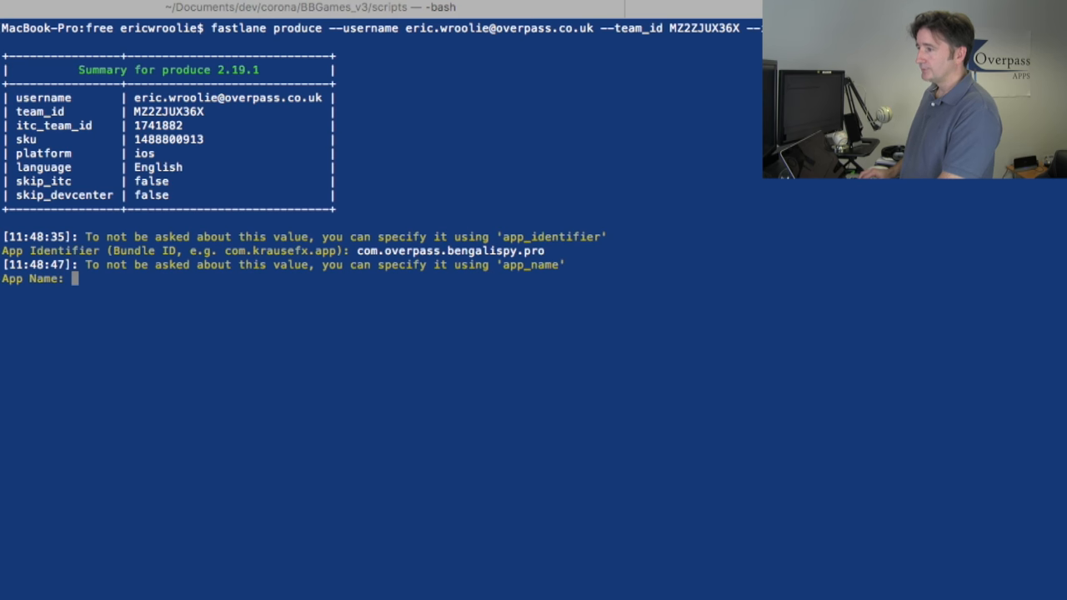
pyautogui.write('B')
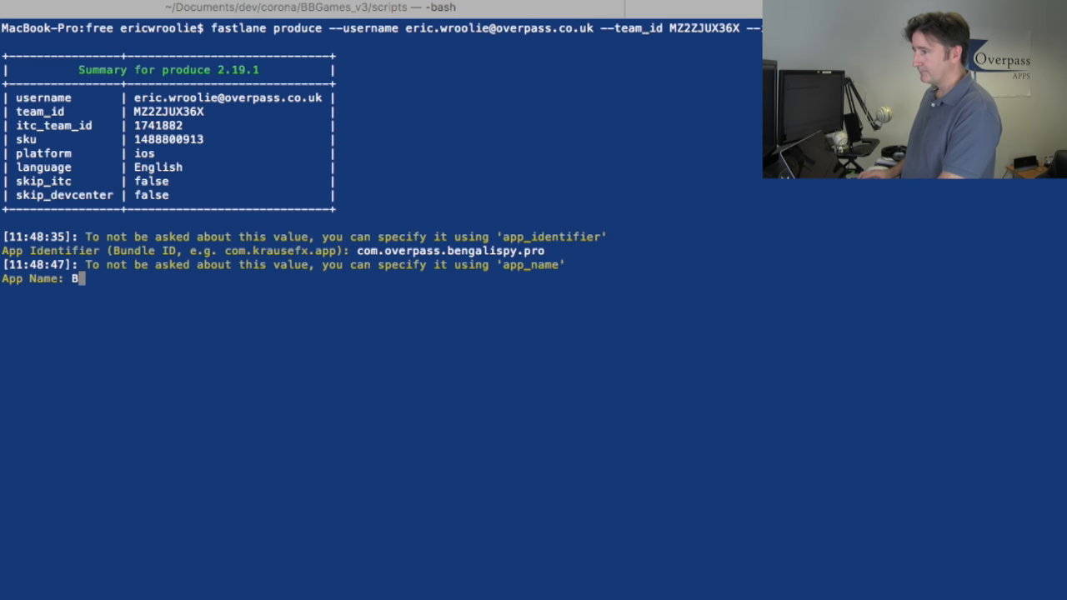
pyautogui.write('engalispy')
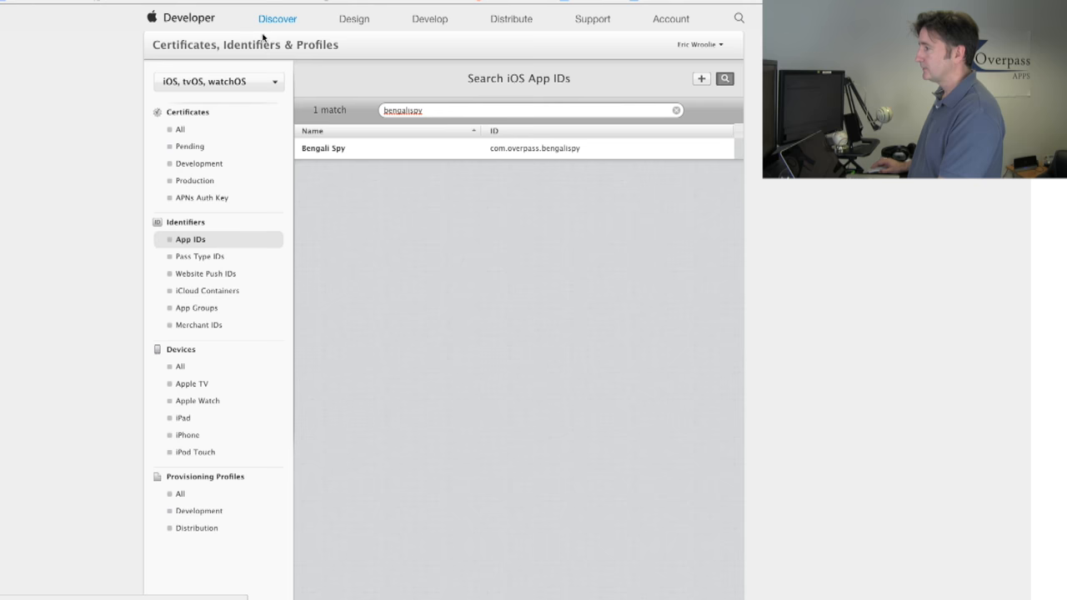
# Search the App IDs list for 'bengalispy' to find the Bengali Spy Pro identifier
pyautogui.click(677, 110)
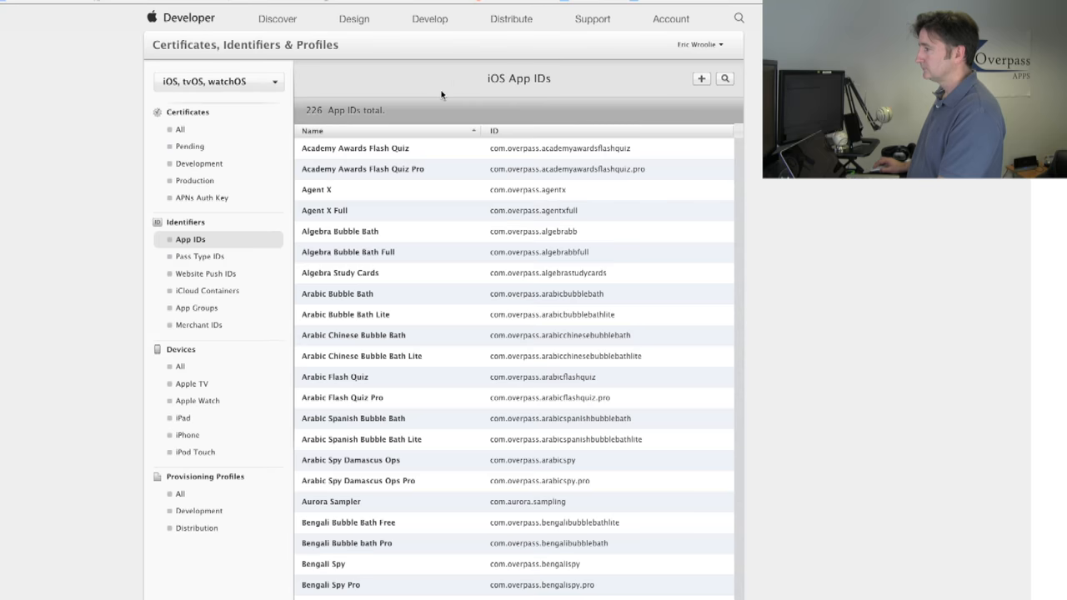
pyautogui.click(724, 78)
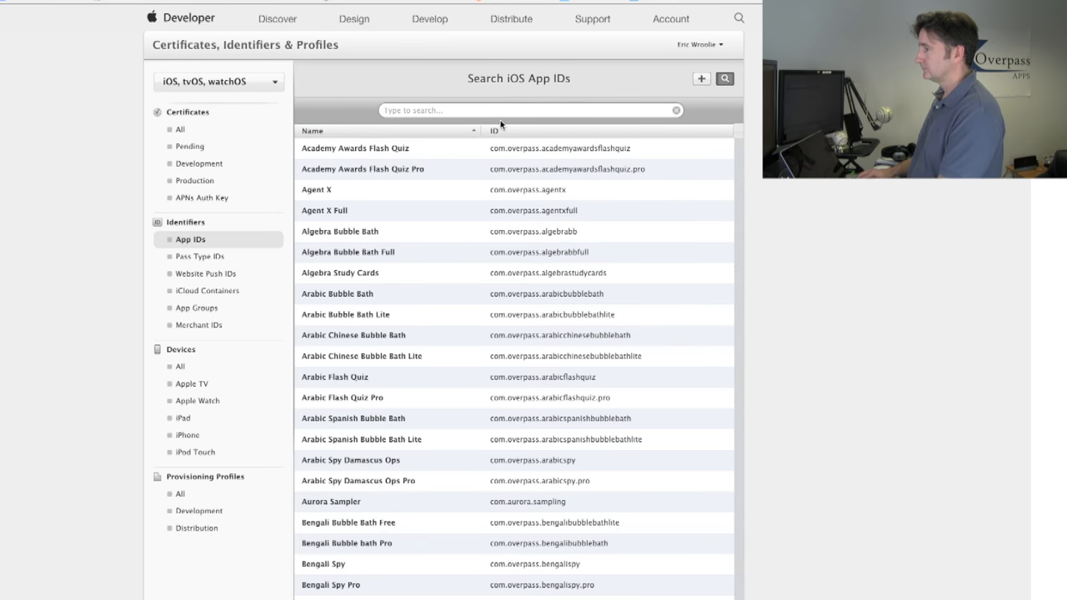
pyautogui.write('bengalis')
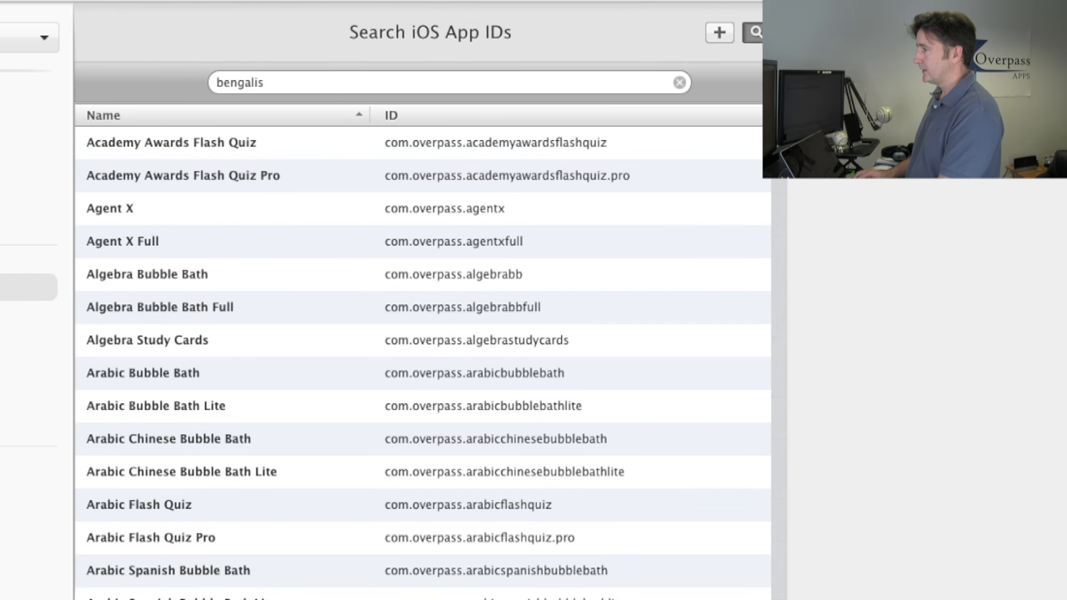
pyautogui.write('py')
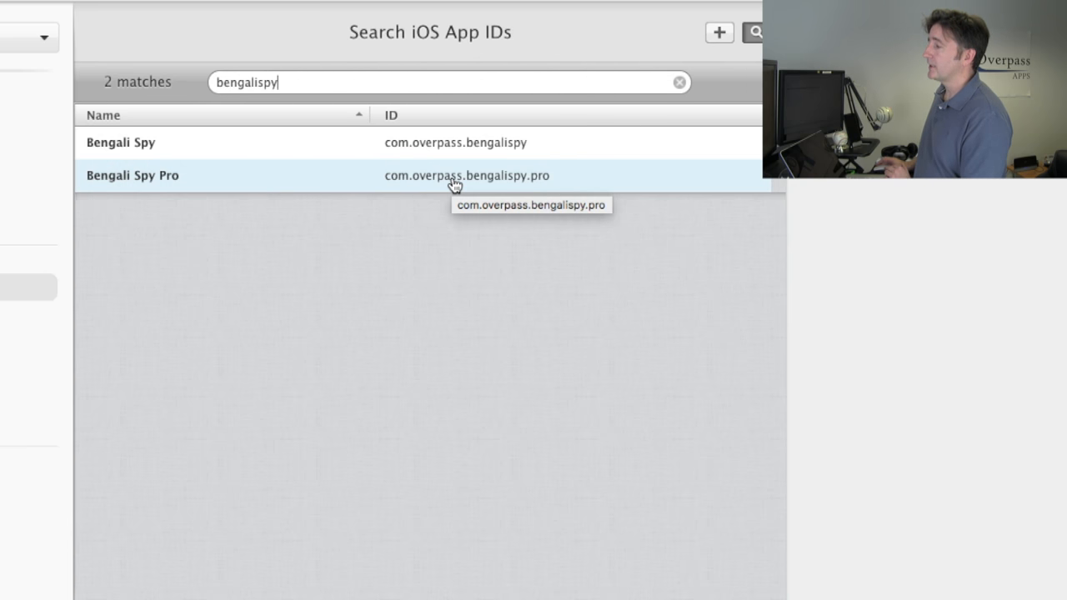
pyautogui.moveTo(521, 182)
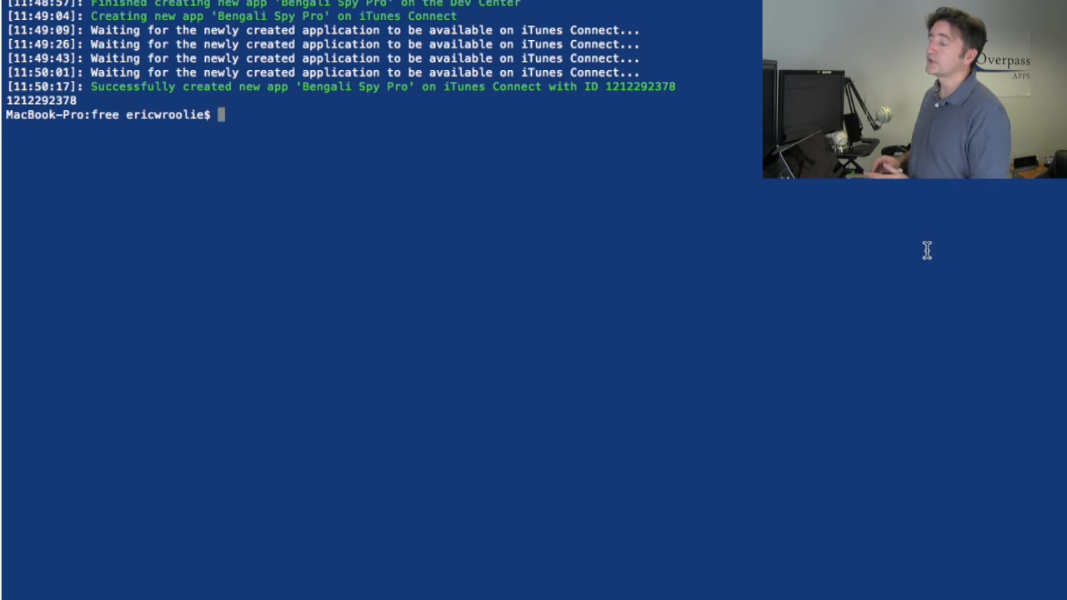
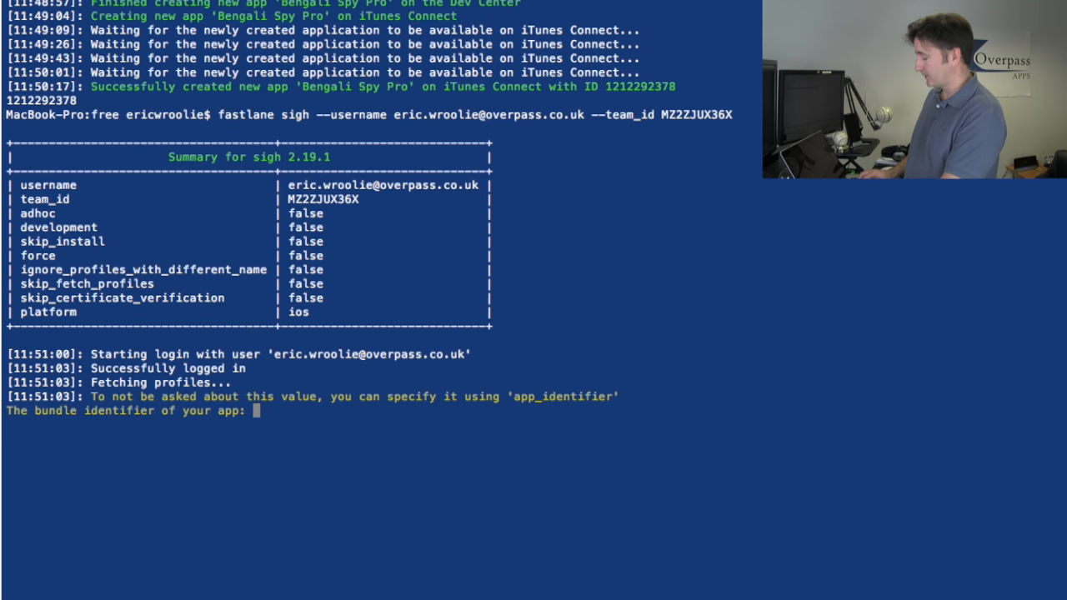
# Run fastlane sigh with the same username and team_id for bundle ID com.overpass.bengalispy.pro
pyautogui.write('com.o')
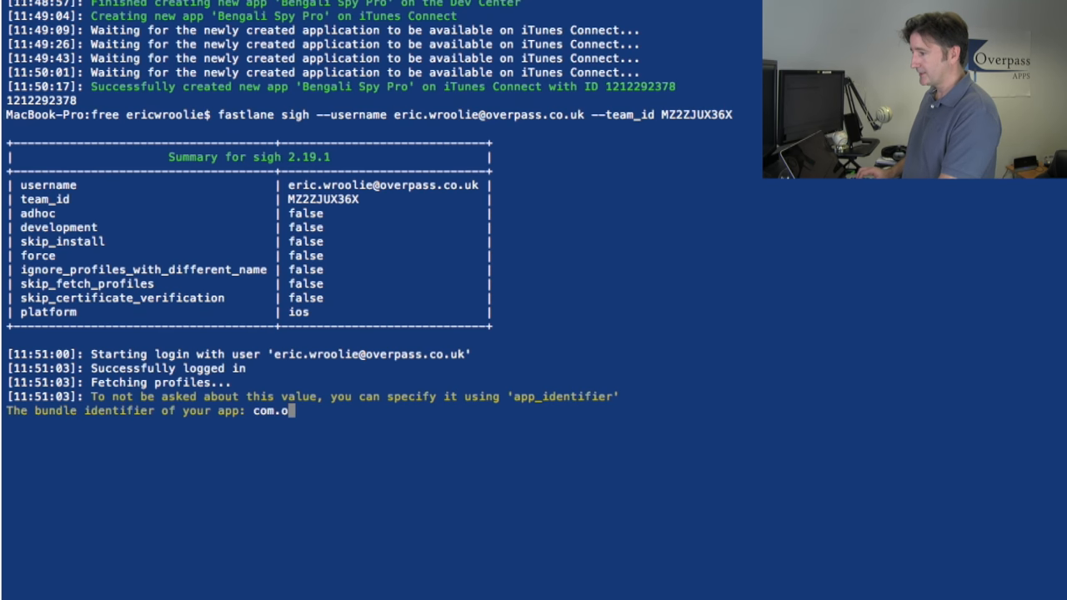
pyautogui.write('verpass.benga')
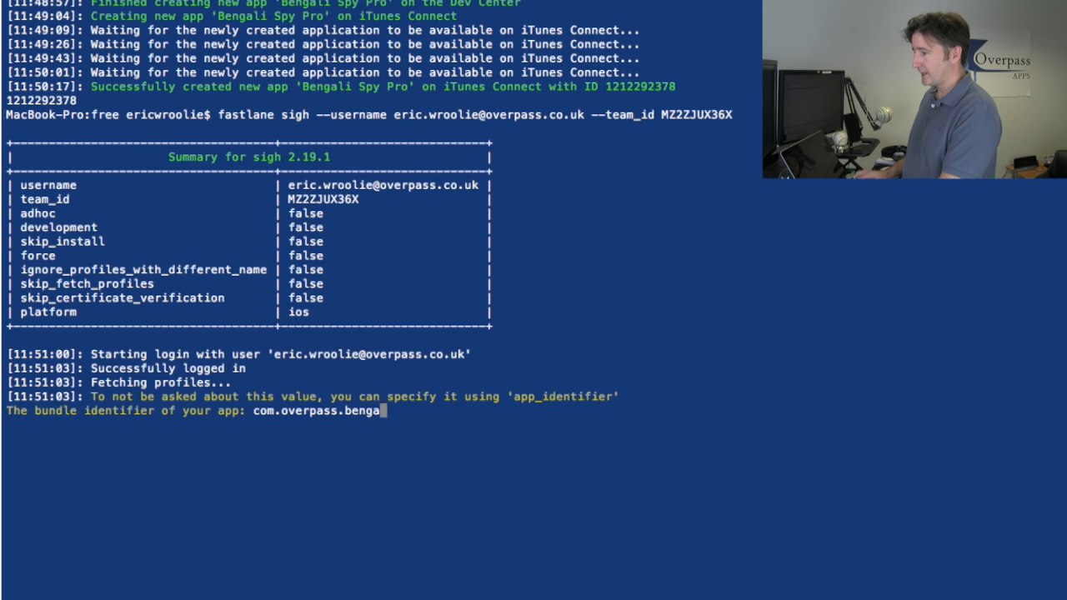
pyautogui.write('lispy.pro')
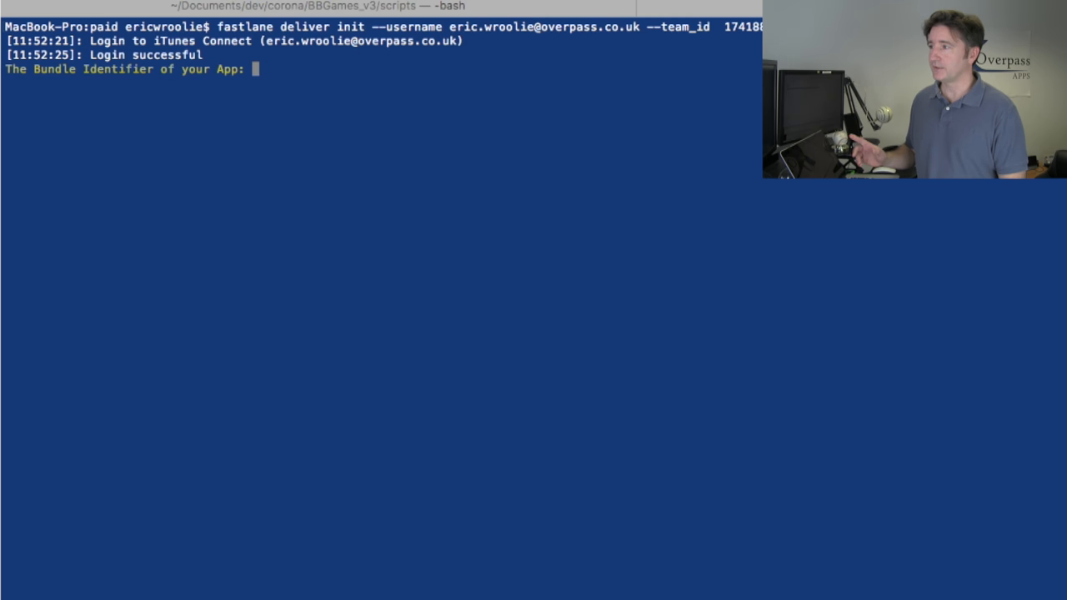
# Give fastlane deliver init the bundle ID com.overpass.bengalispy.pro to pull metadata and screenshots
pyautogui.write('com.overpass.b')
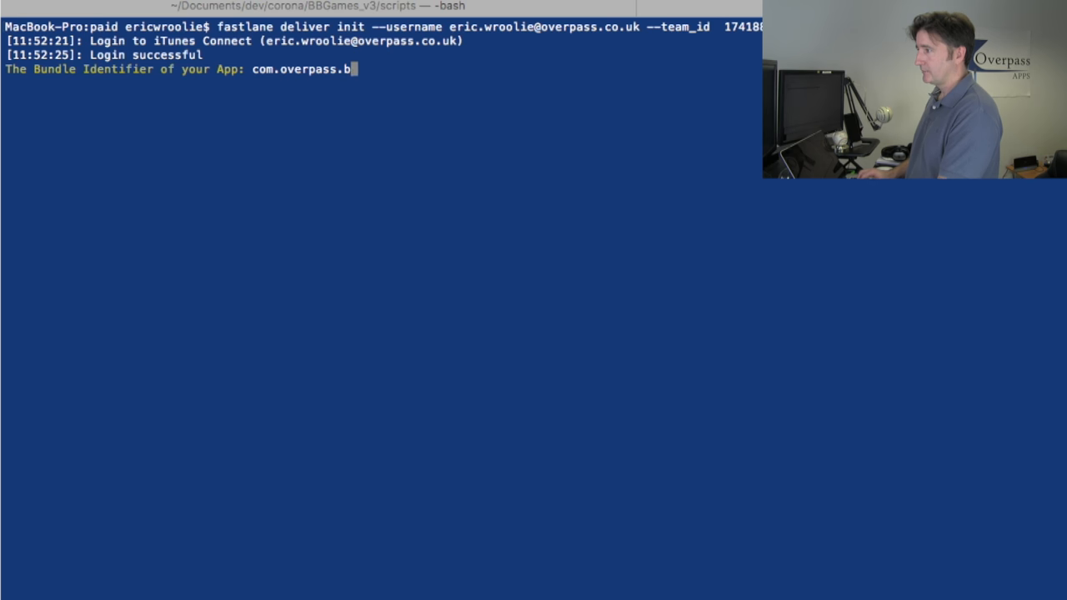
pyautogui.write('engalispy.p')
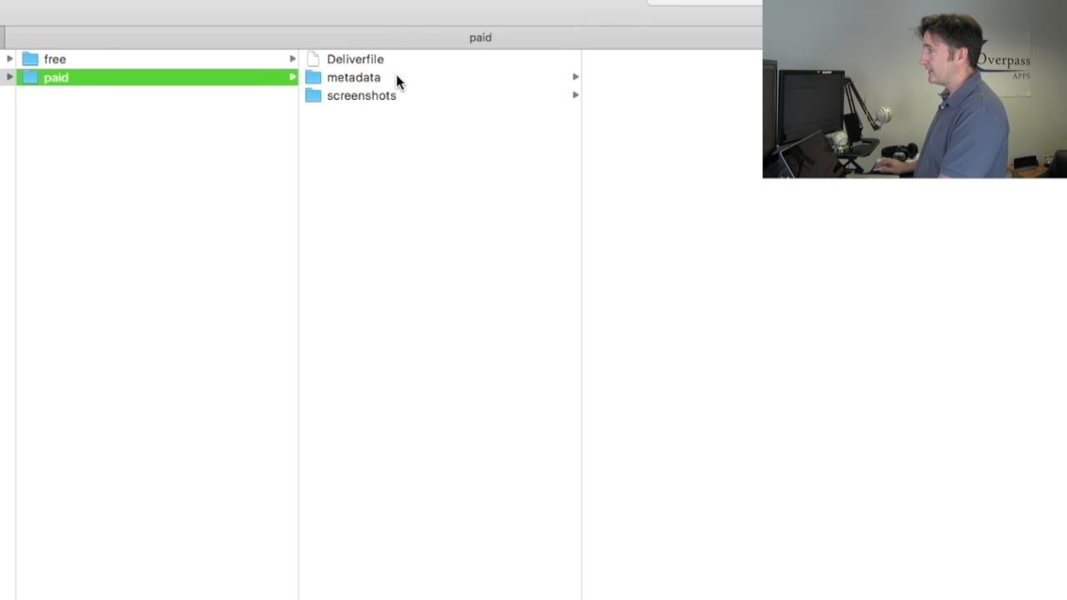
# Browse the downloaded metadata folder, then the screenshots folder holding only README.txt
pyautogui.click(352, 77)
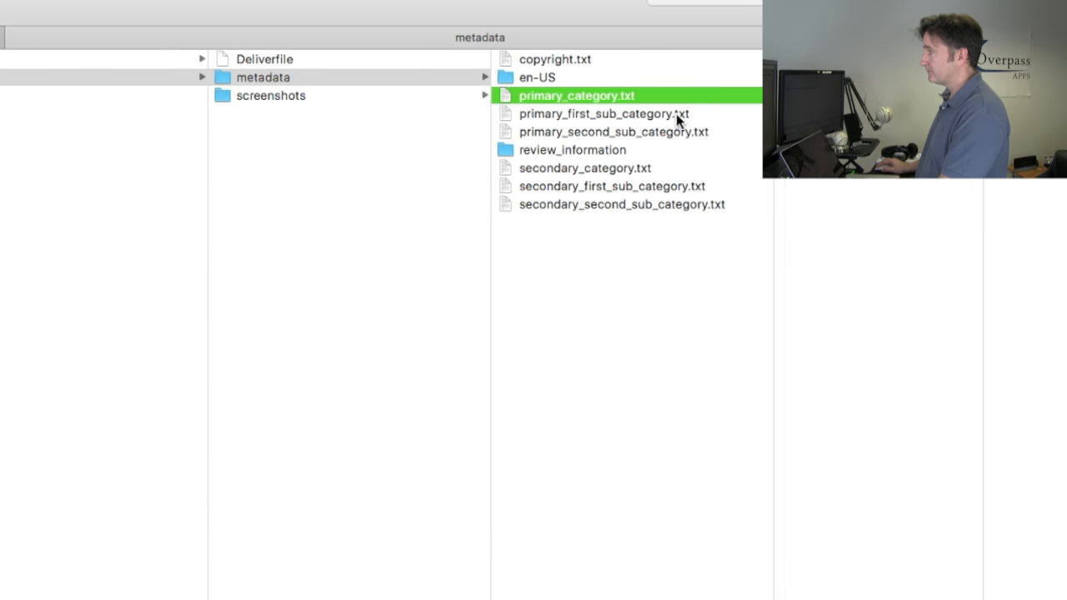
pyautogui.click(614, 132)
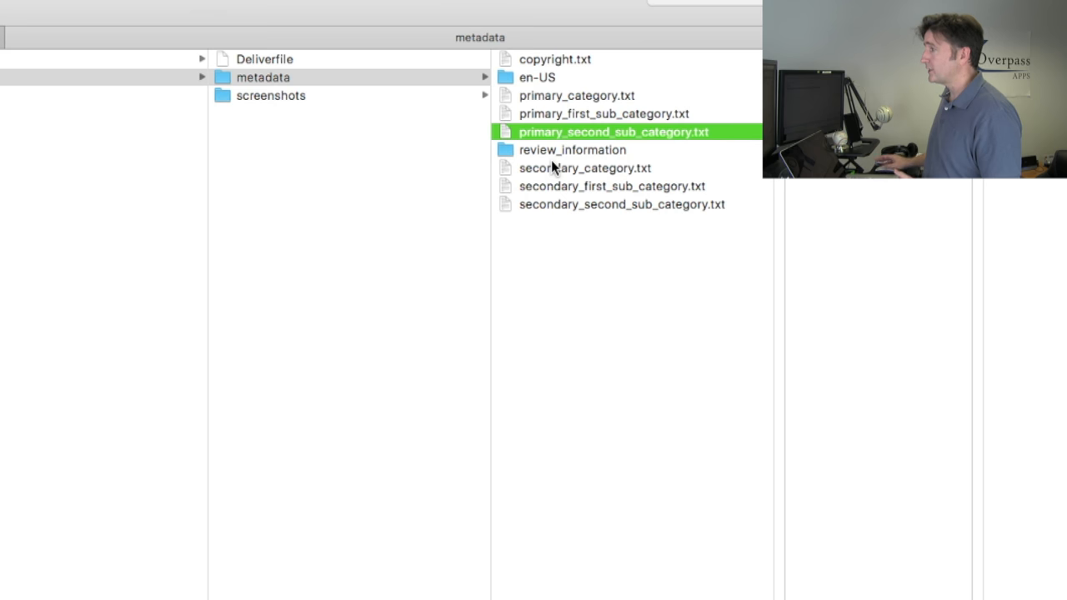
pyautogui.click(274, 95)
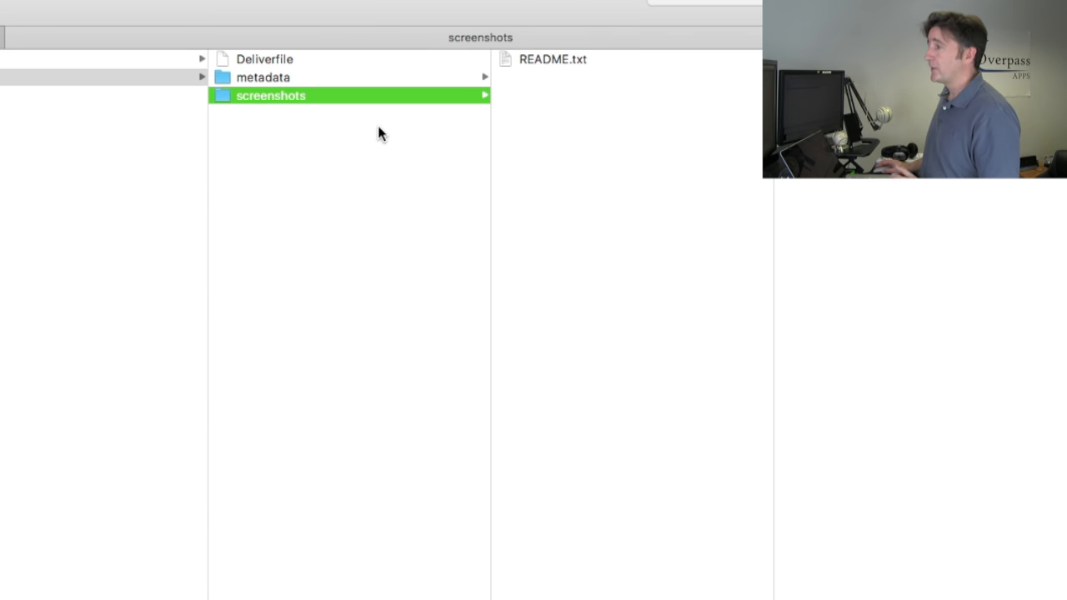
pyautogui.moveTo(244, 138)
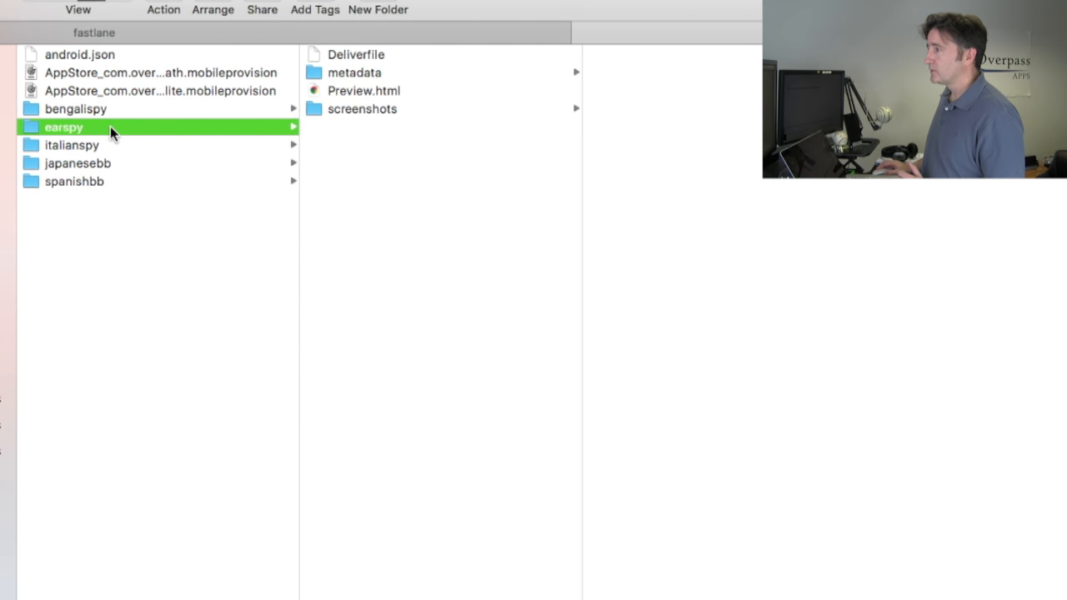
pyautogui.moveTo(357, 100)
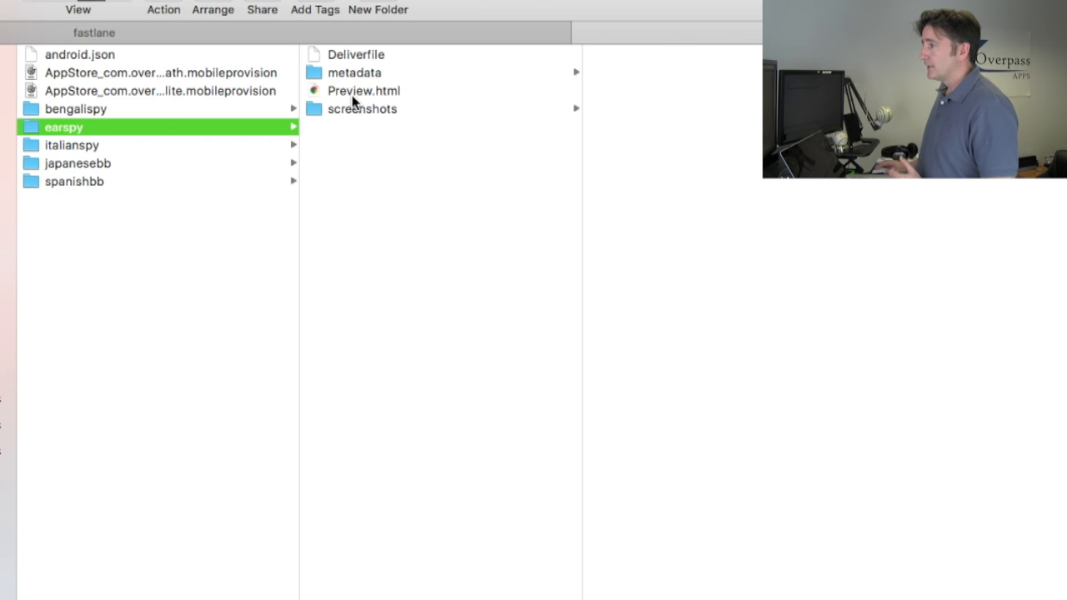
# Browse earspy's de-DE metadata and preview the German description, keywords and marketing URL
pyautogui.click(354, 74)
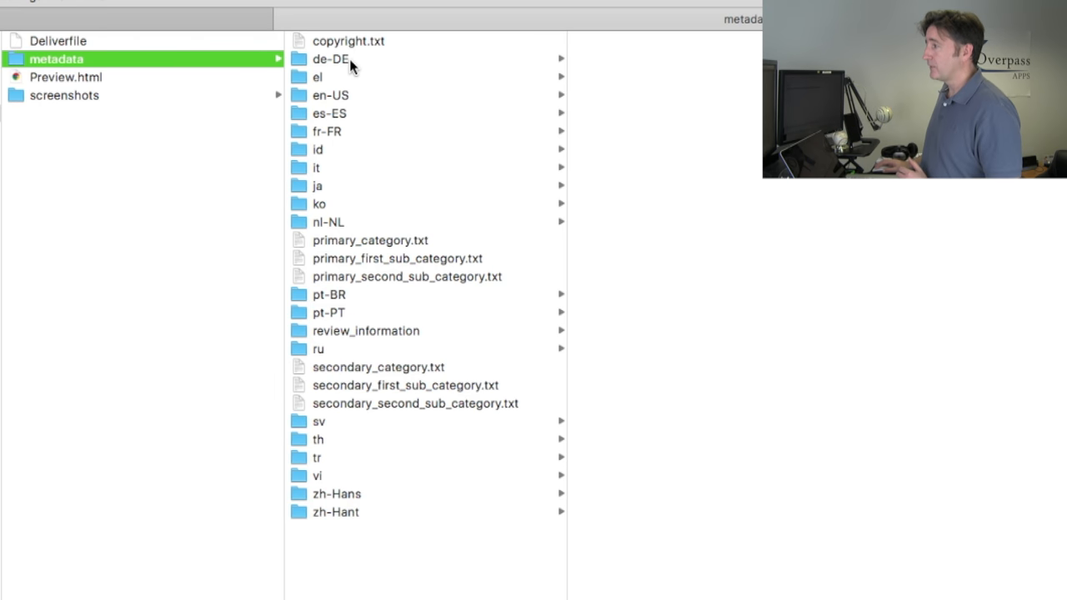
pyautogui.click(332, 58)
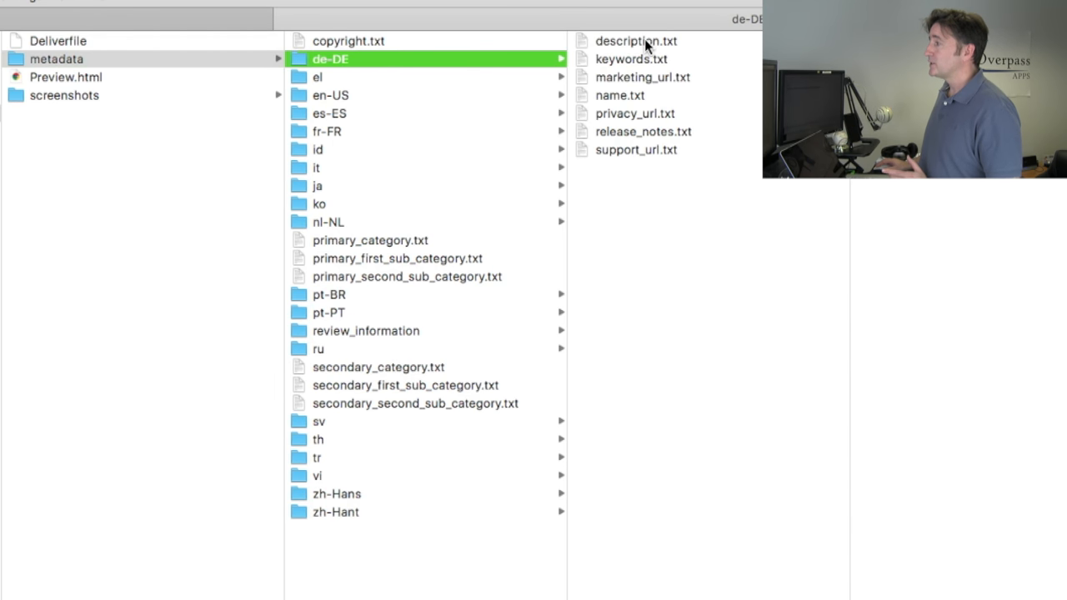
pyautogui.click(632, 58)
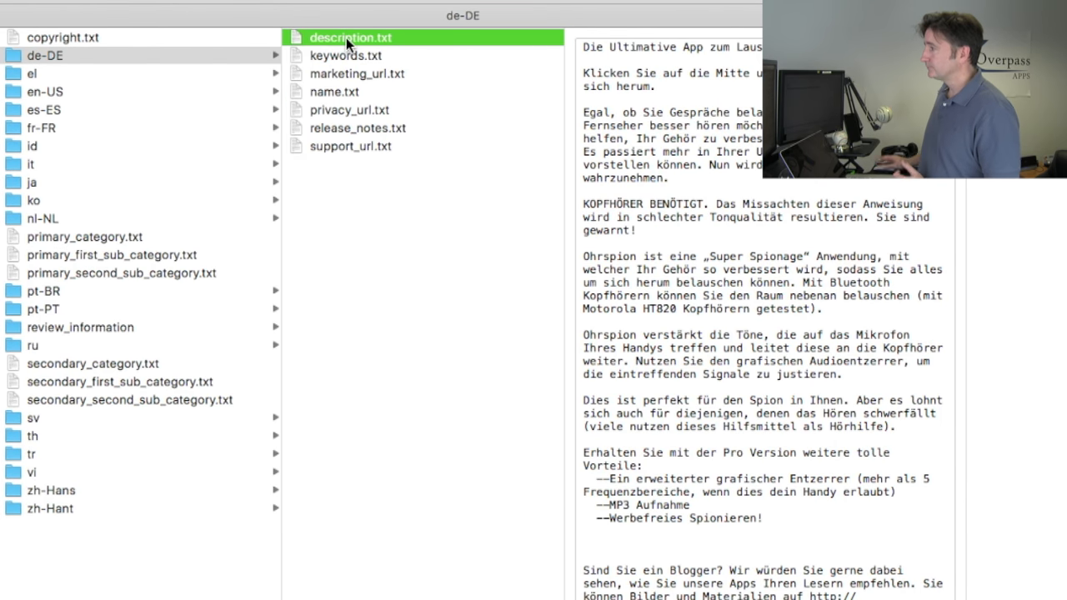
pyautogui.click(353, 55)
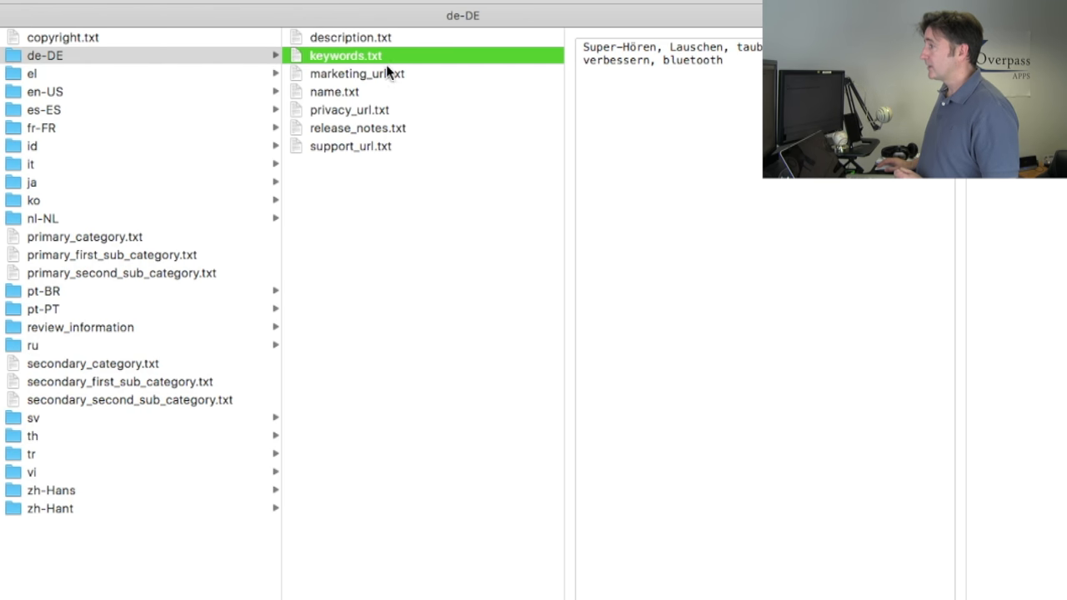
pyautogui.click(355, 73)
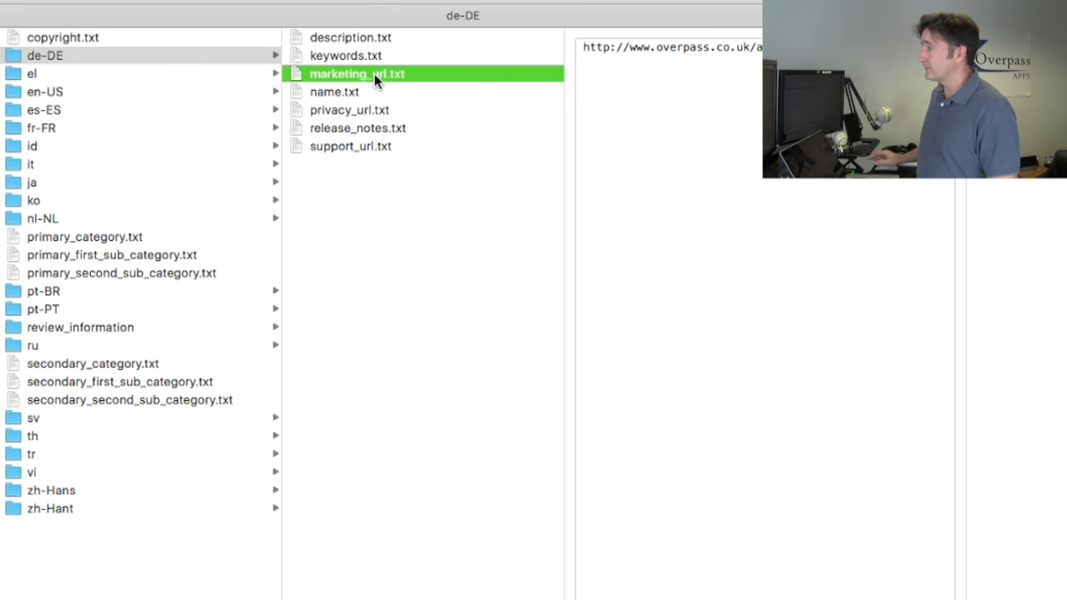
# Preview the app name Ohrspion, release notes and support URL, then move to the screenshot folders
pyautogui.click(333, 92)
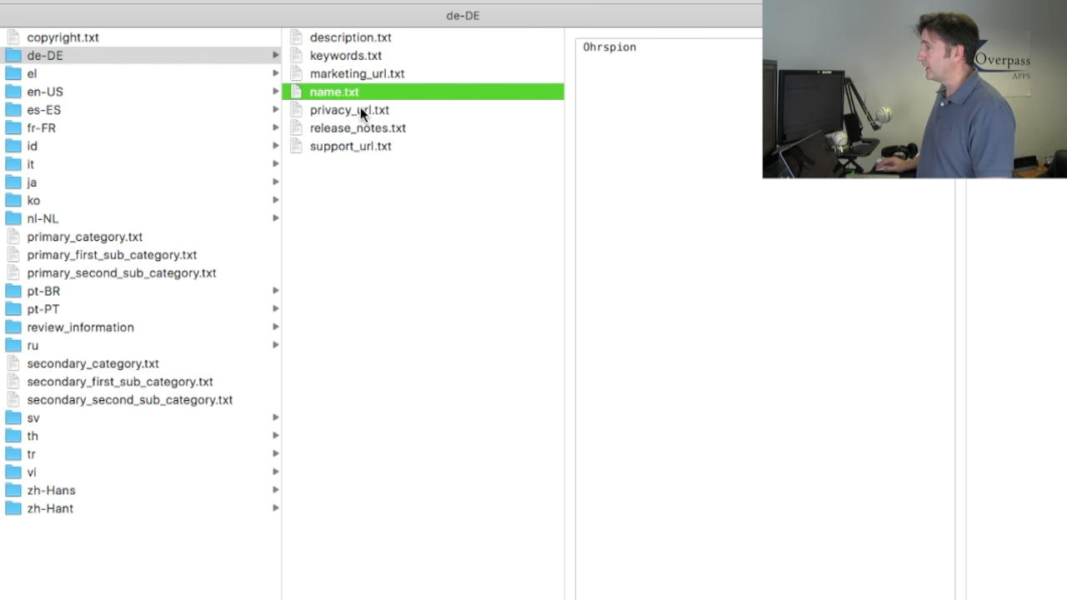
pyautogui.click(357, 126)
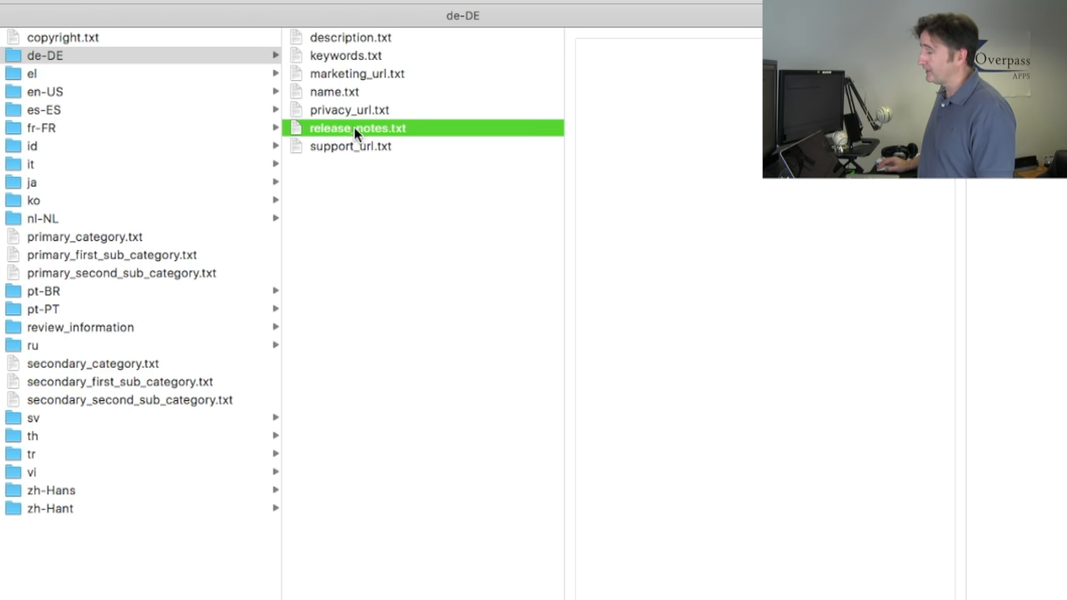
pyautogui.click(350, 146)
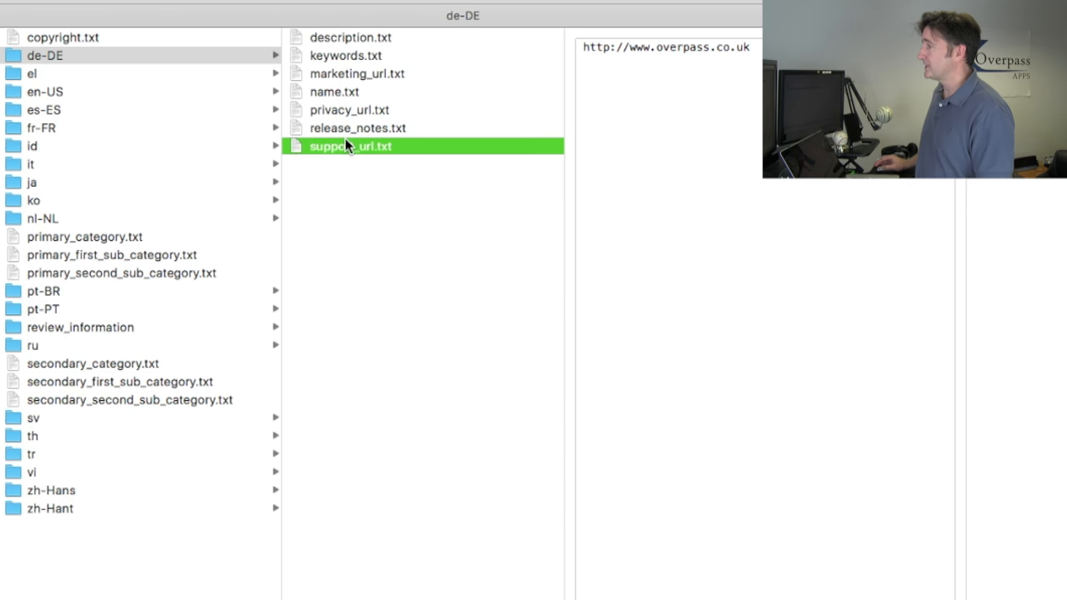
pyautogui.click(353, 127)
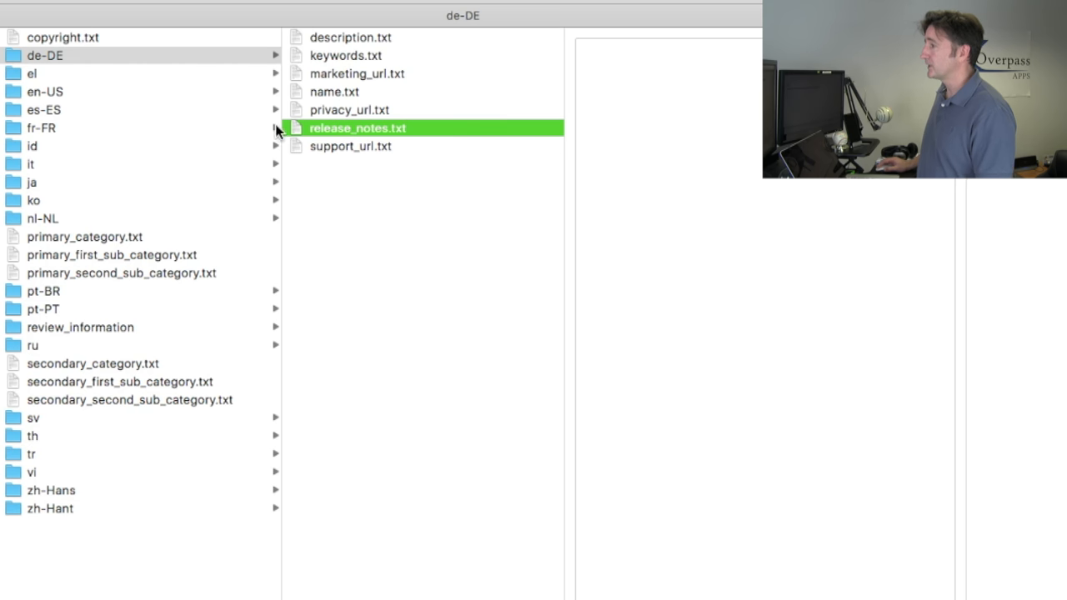
pyautogui.click(45, 92)
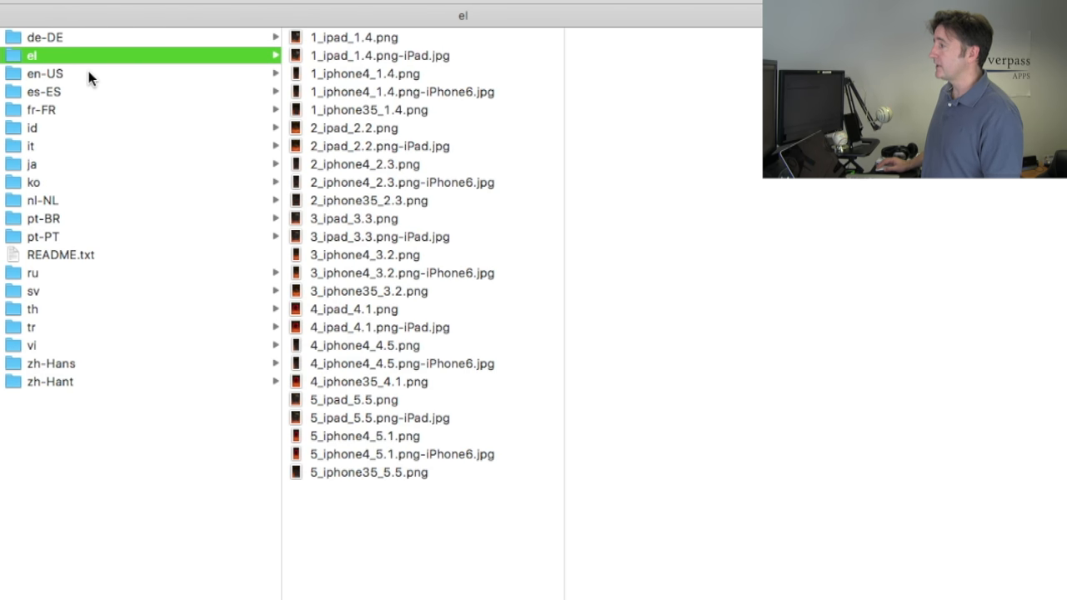
# Check the empty fr-FR screenshots folder and the id folder with iPad and iPhone shots
pyautogui.click(42, 110)
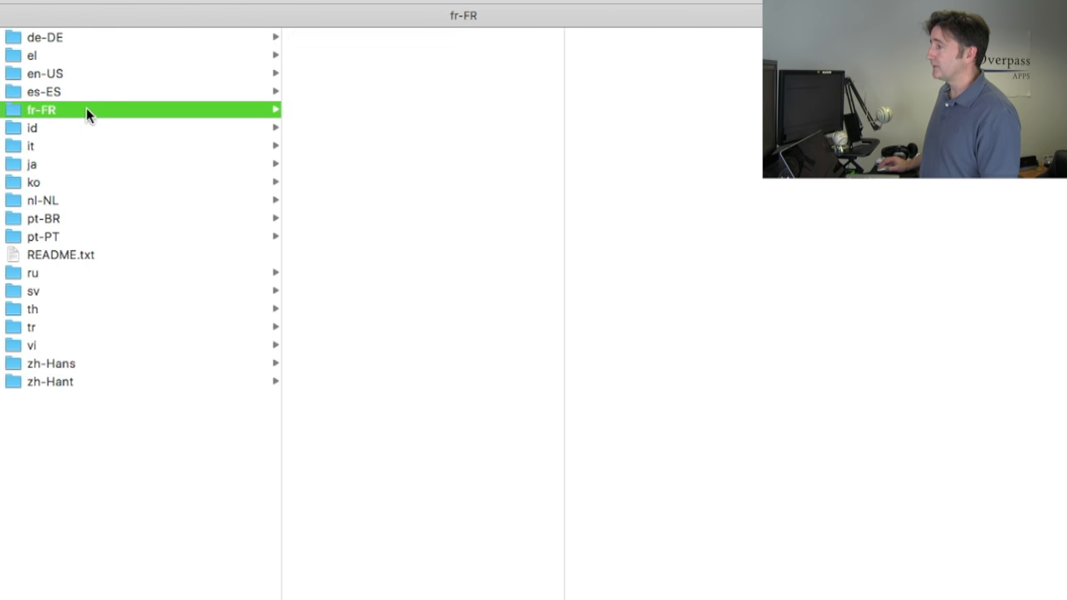
pyautogui.click(34, 127)
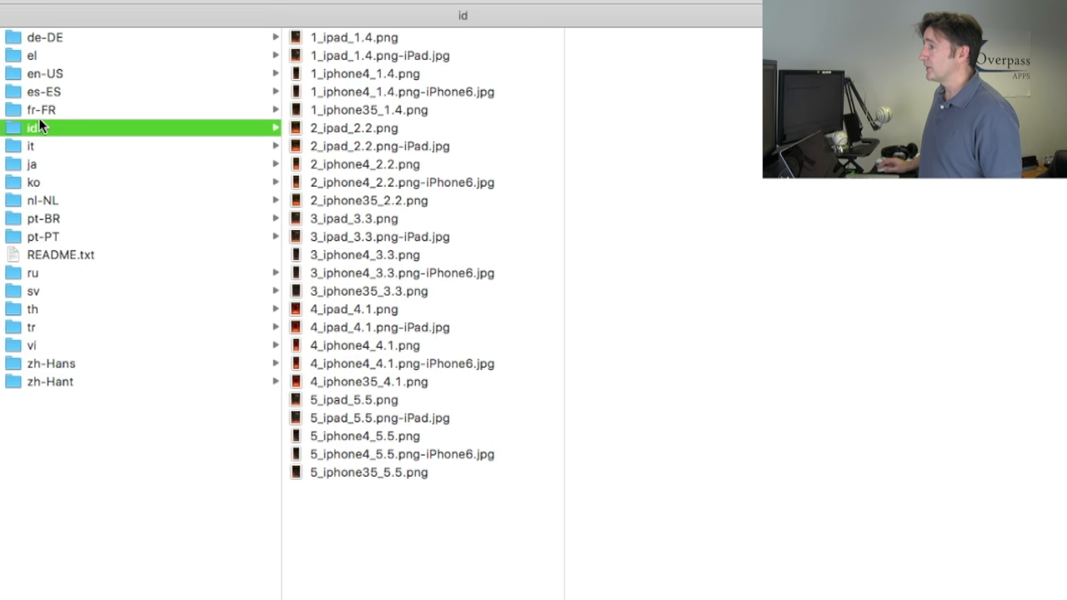
pyautogui.moveTo(25, 123)
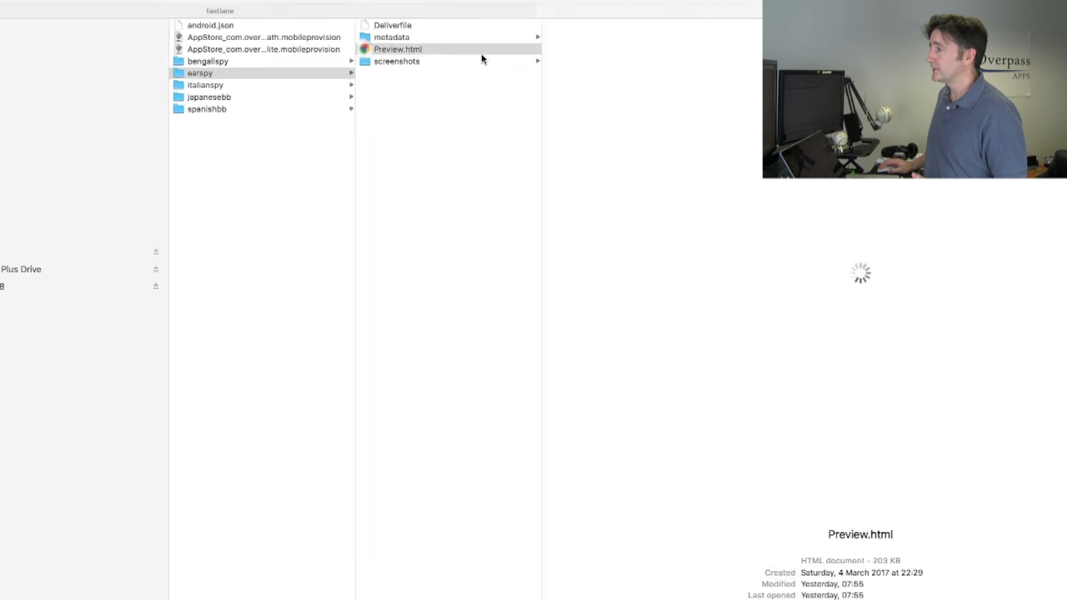
# View earspy's Preview.html in Chrome, scrolling through the German Ohrspion listing and screenshots
pyautogui.doubleClick(399, 50)
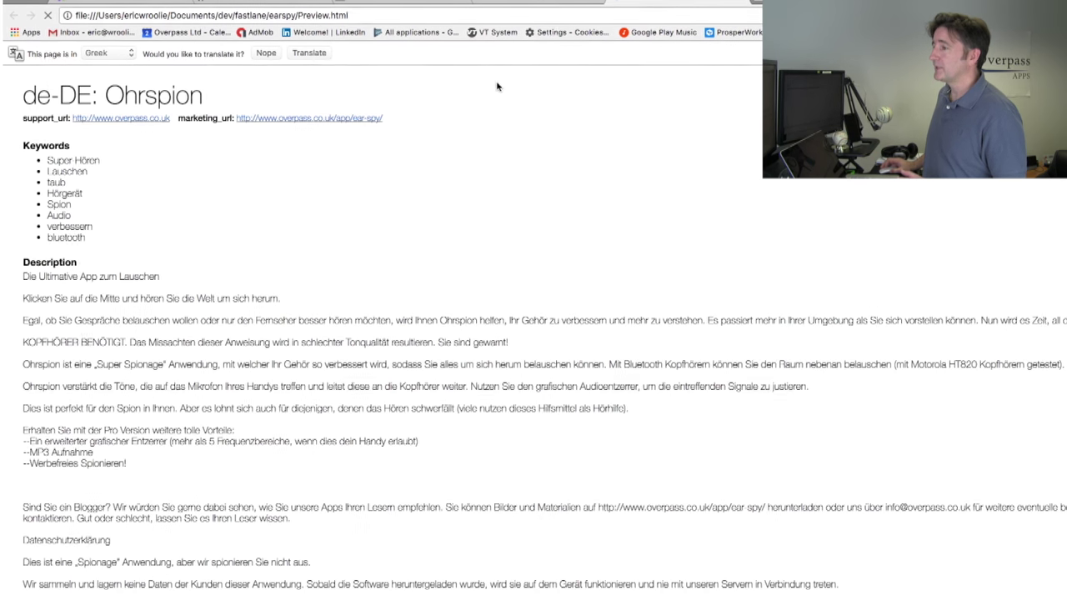
pyautogui.scroll(-3)
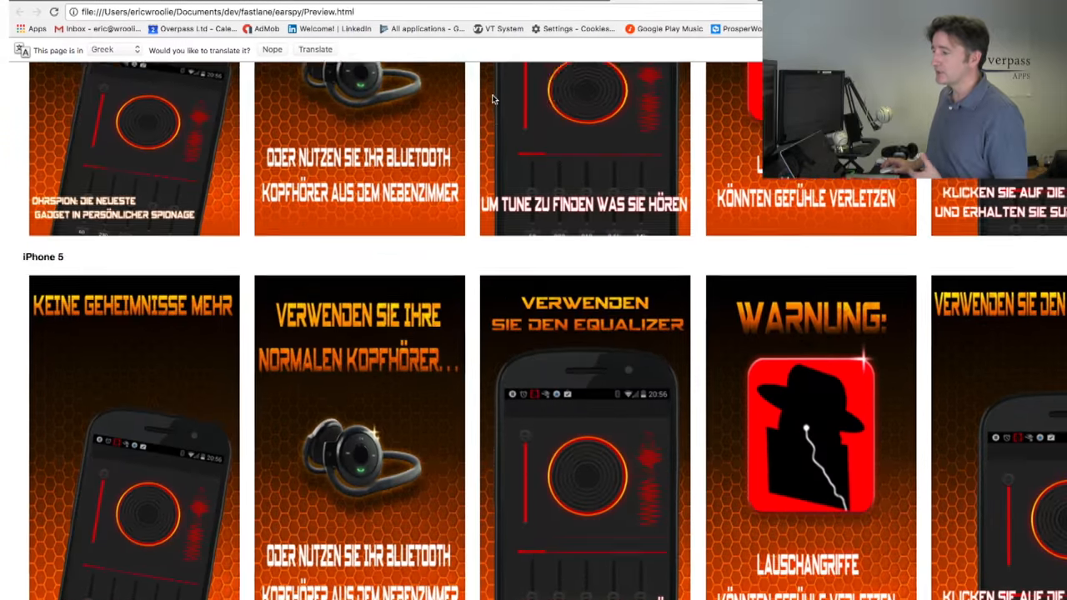
pyautogui.scroll(-3)
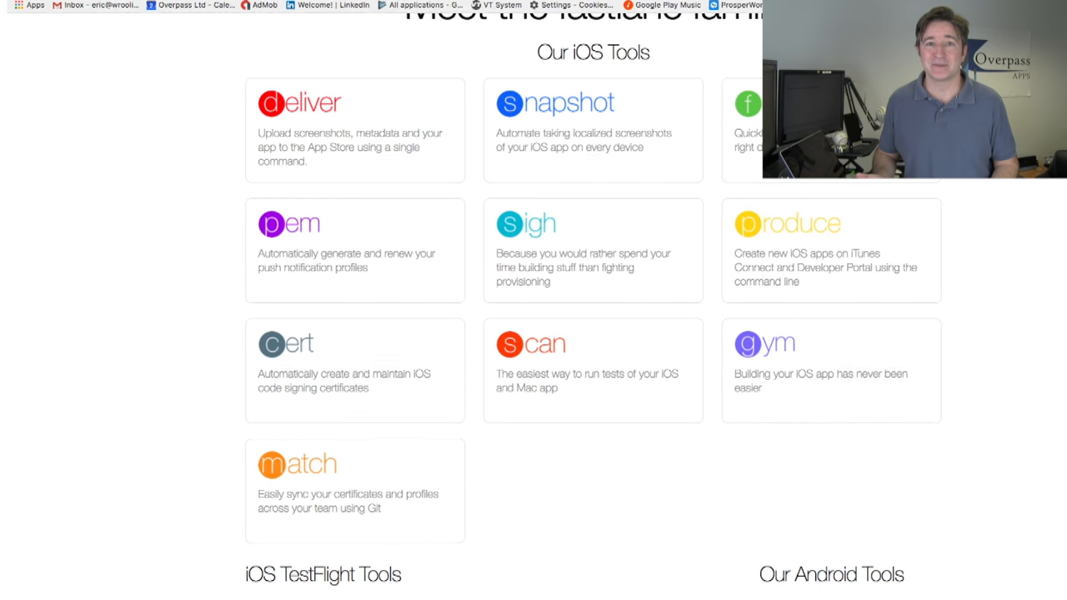
# Scroll the fastlane.tools page to the 'Our iOS Tools' overview (deliver, snapshot, pem, match)
pyautogui.scroll(-3)
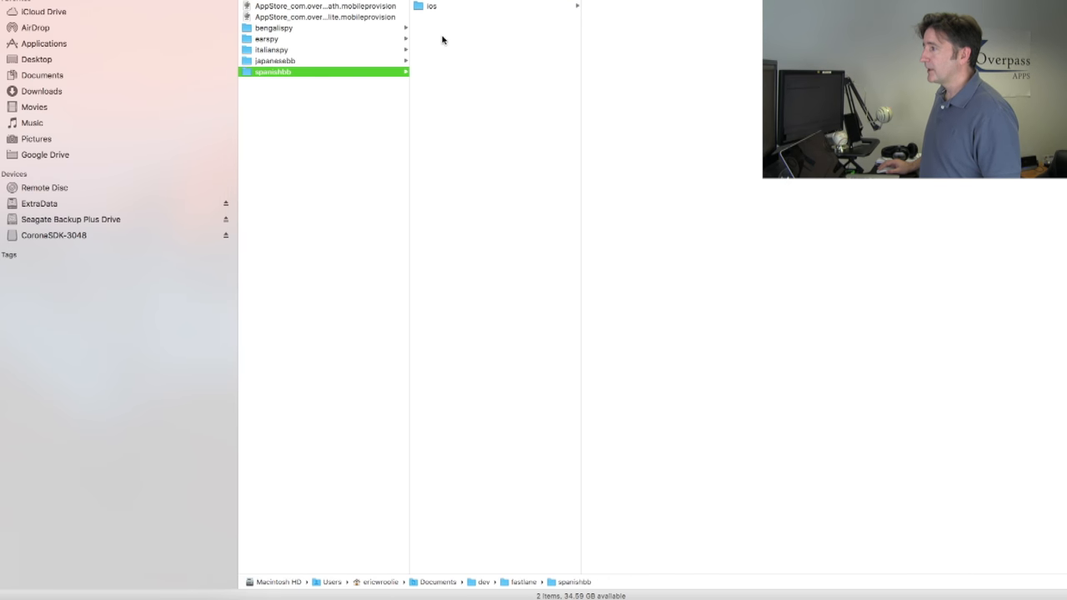
# Browse spanishbb > android > paid > metadata and inspect the en-US and es-US language folders
pyautogui.click(430, 7)
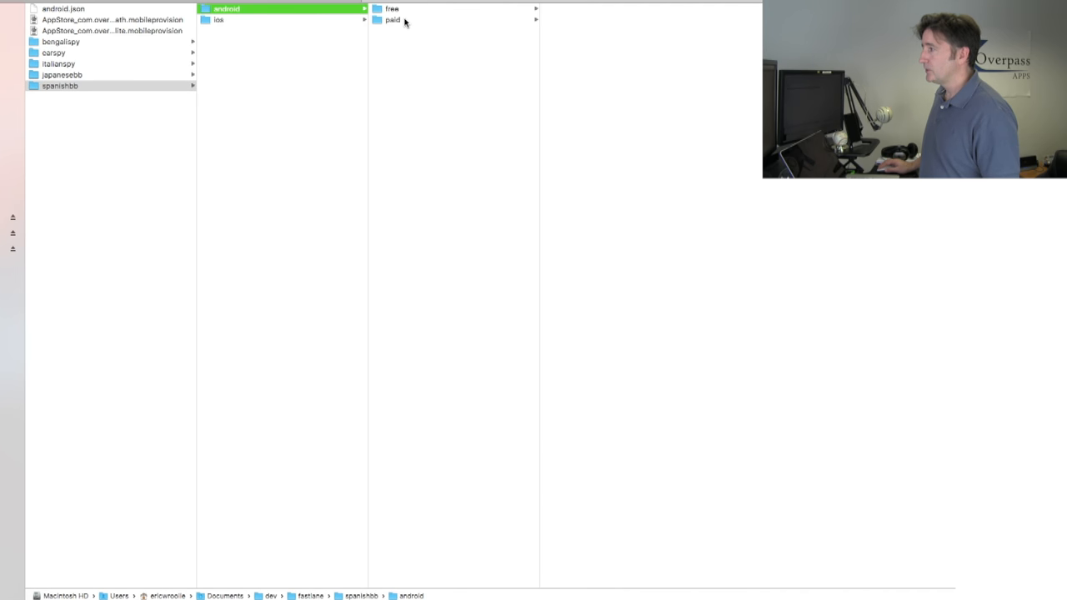
pyautogui.click(393, 23)
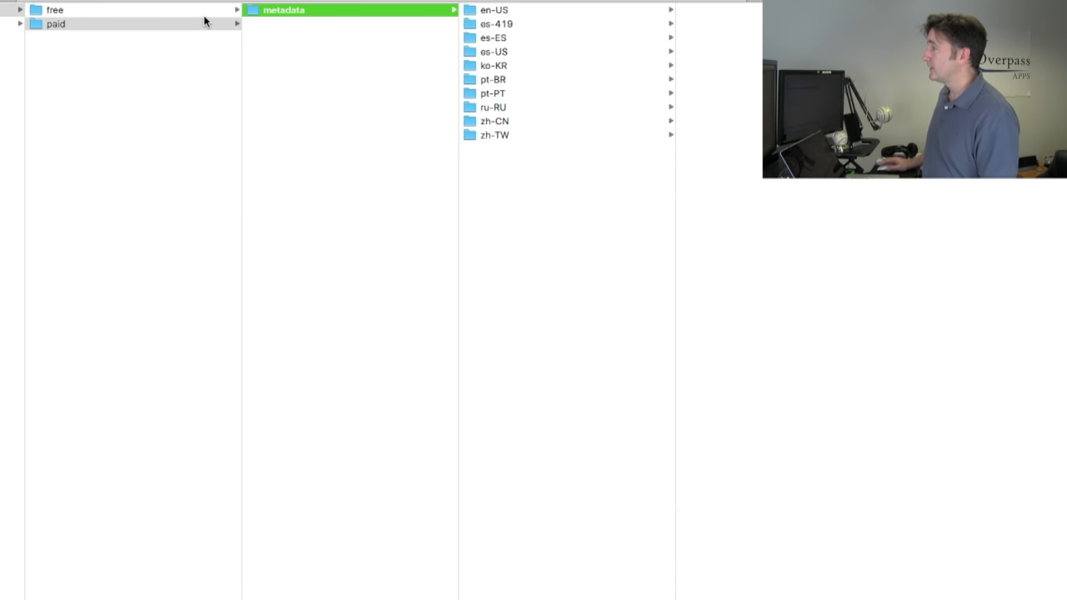
pyautogui.click(505, 10)
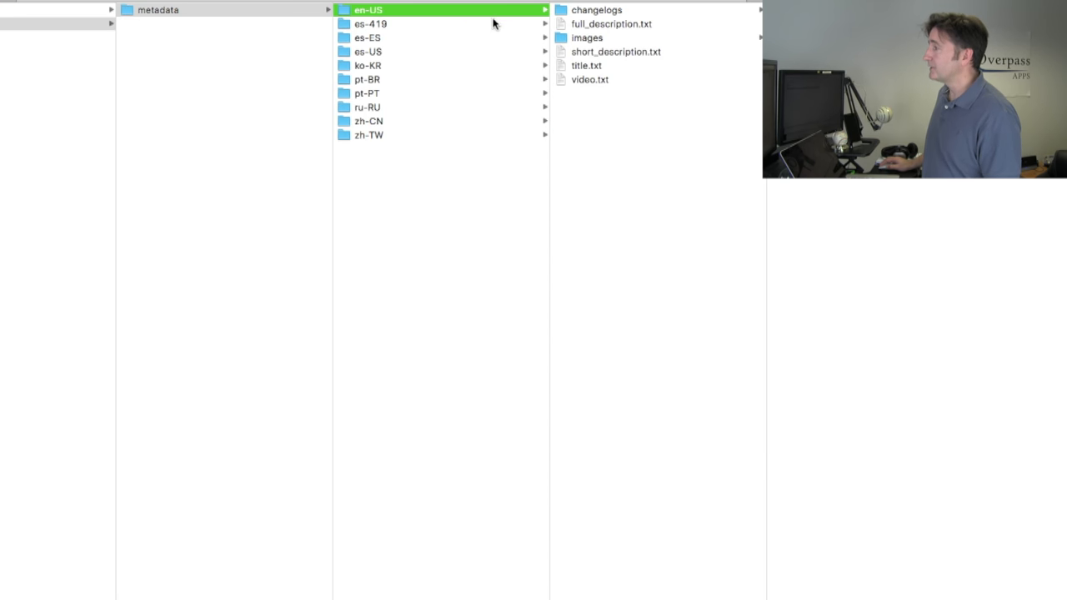
pyautogui.click(372, 50)
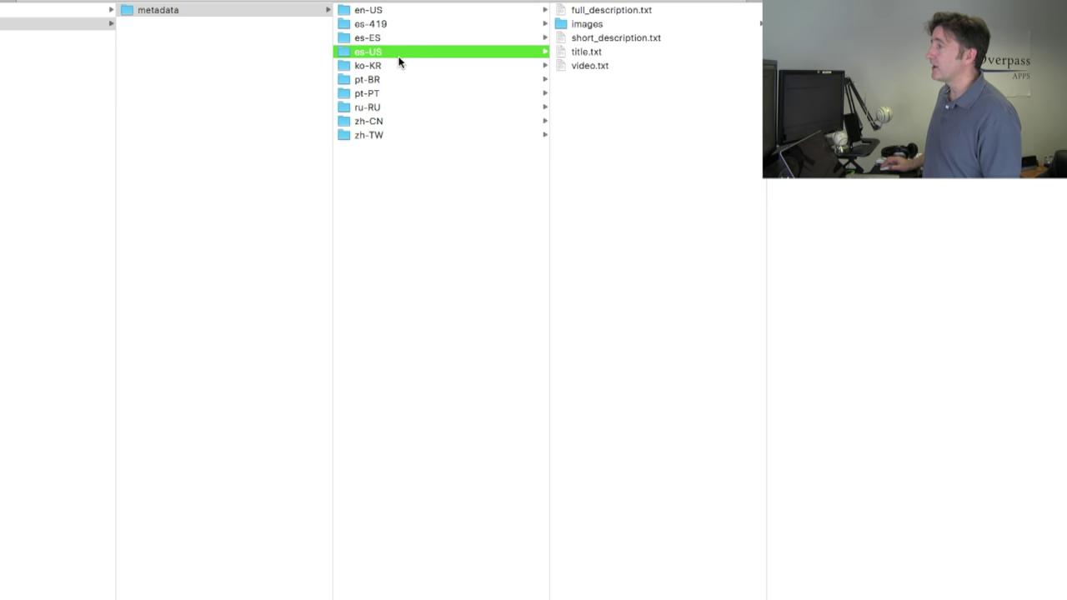
pyautogui.click(374, 63)
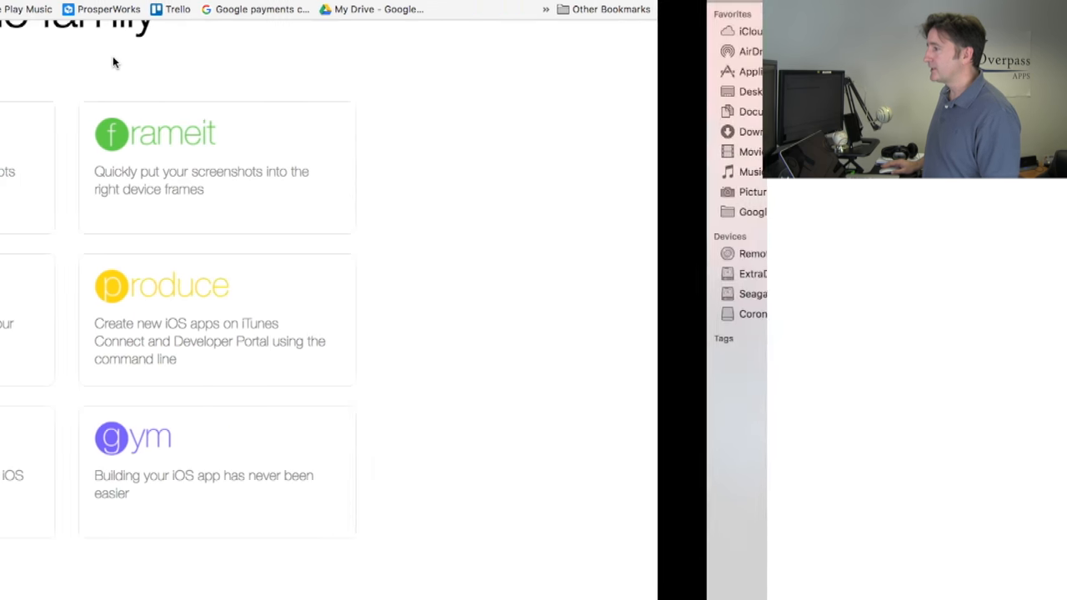
# Scroll further through the fastlane tools, then view and enter the ko-KR metadata folder in Finder
pyautogui.scroll(-3)
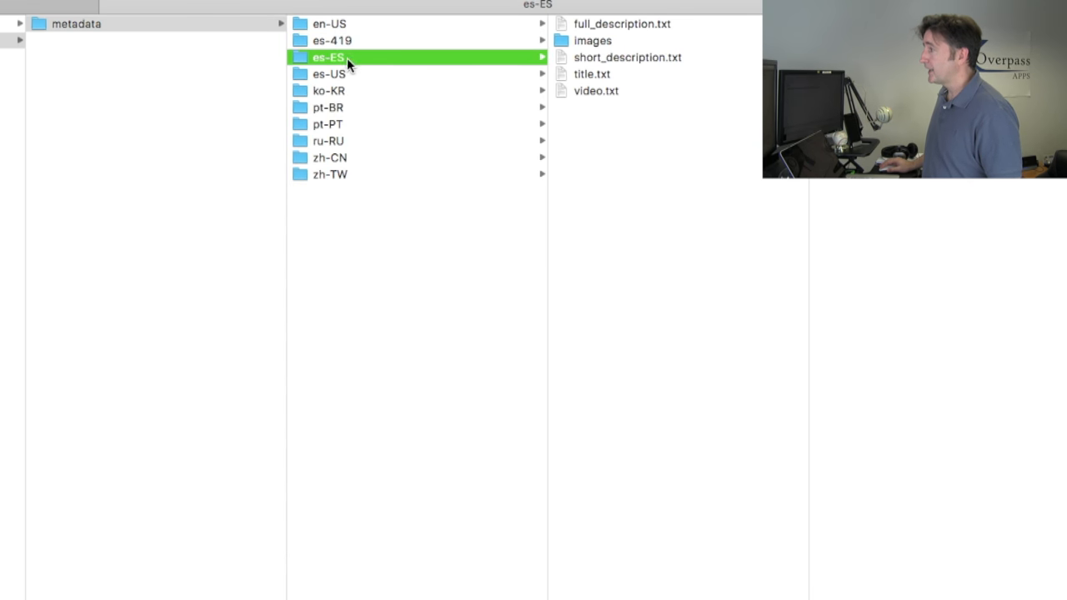
pyautogui.click(327, 90)
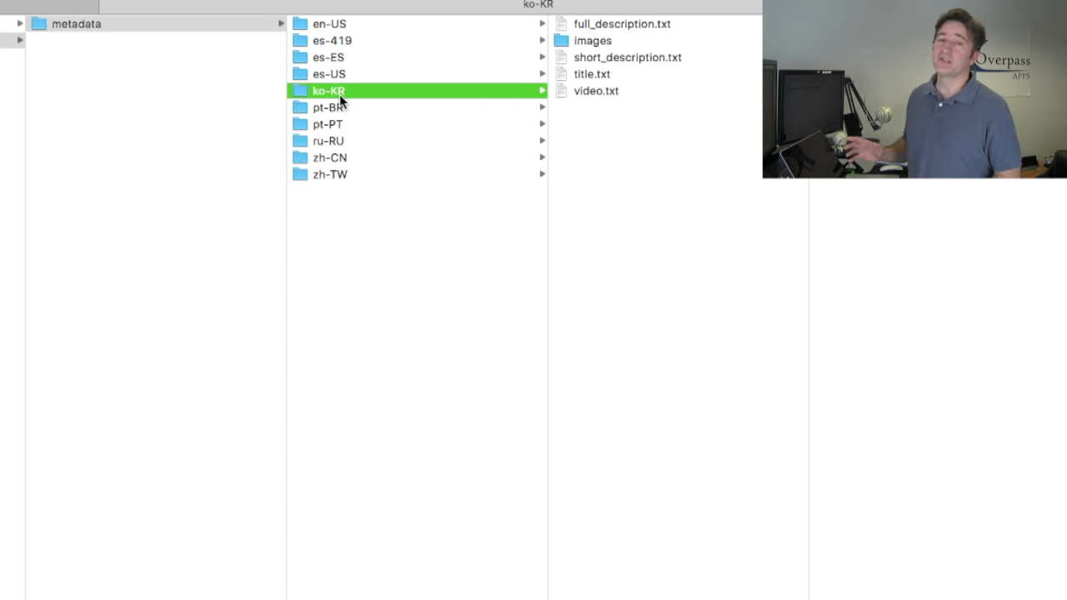
pyautogui.doubleClick(335, 90)
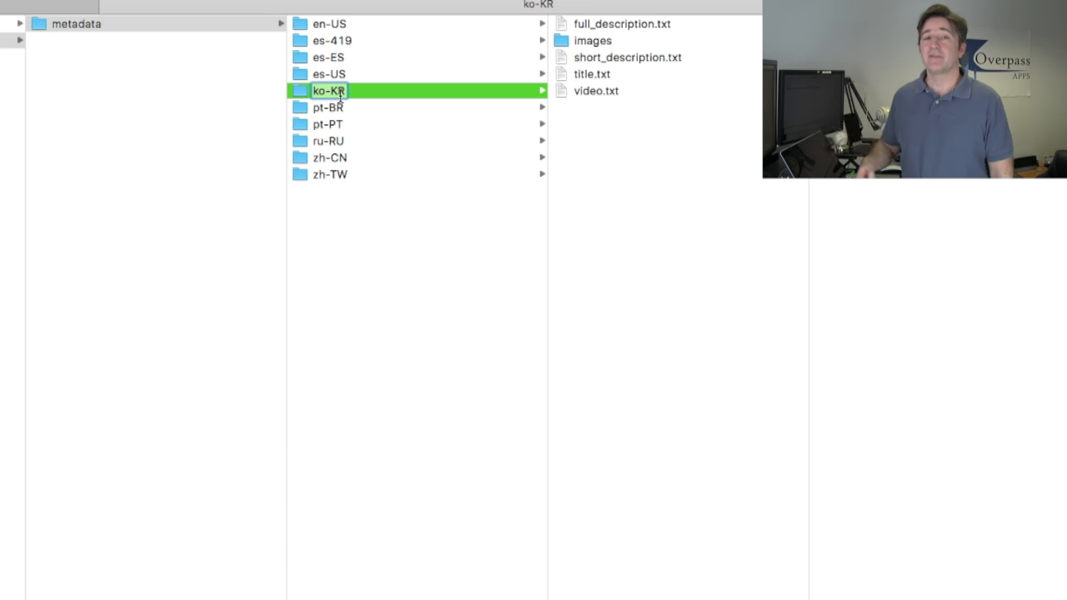